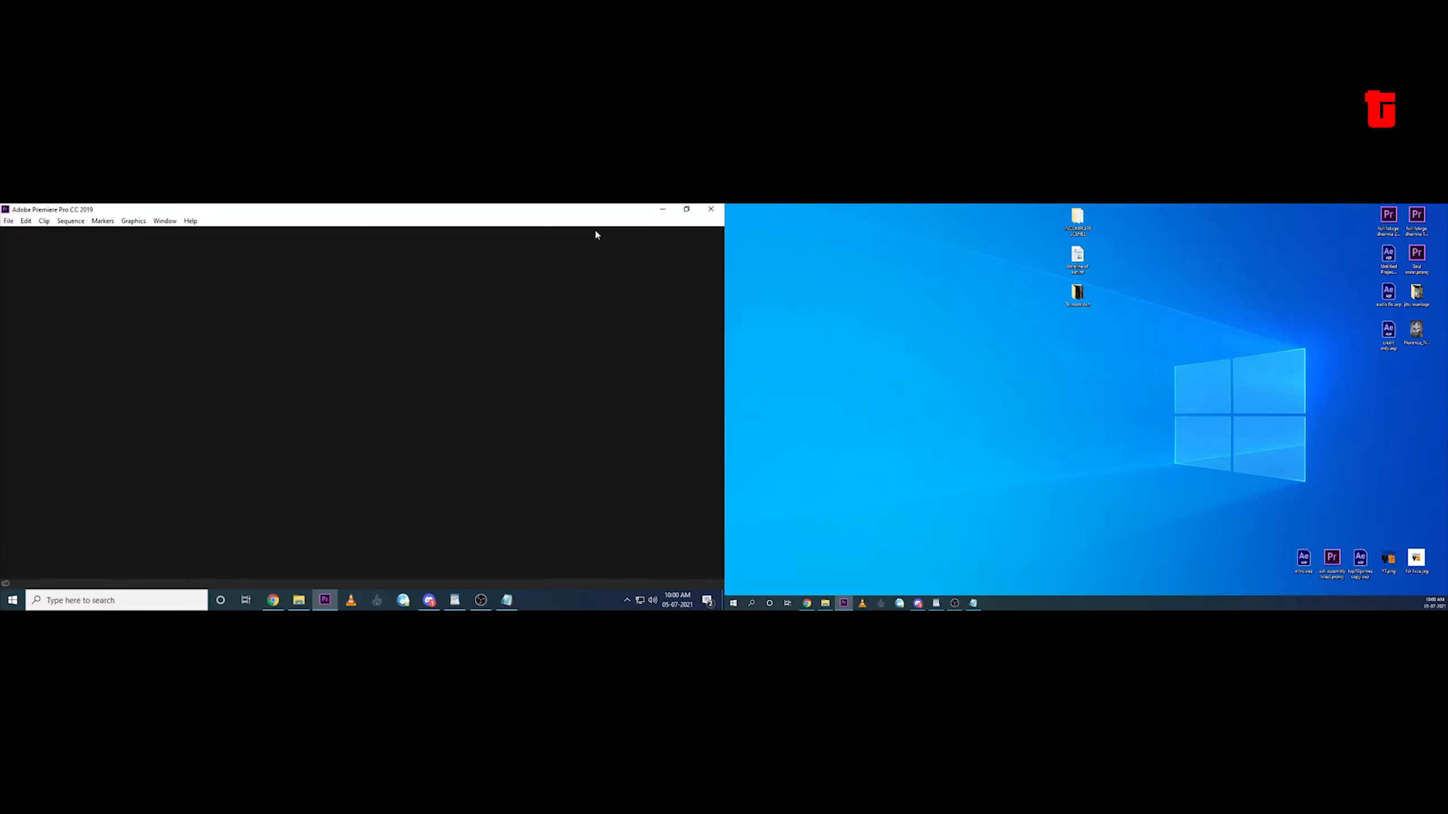
# Create a new project named 'Skin Color' from the File menu
pyautogui.click(9, 221)
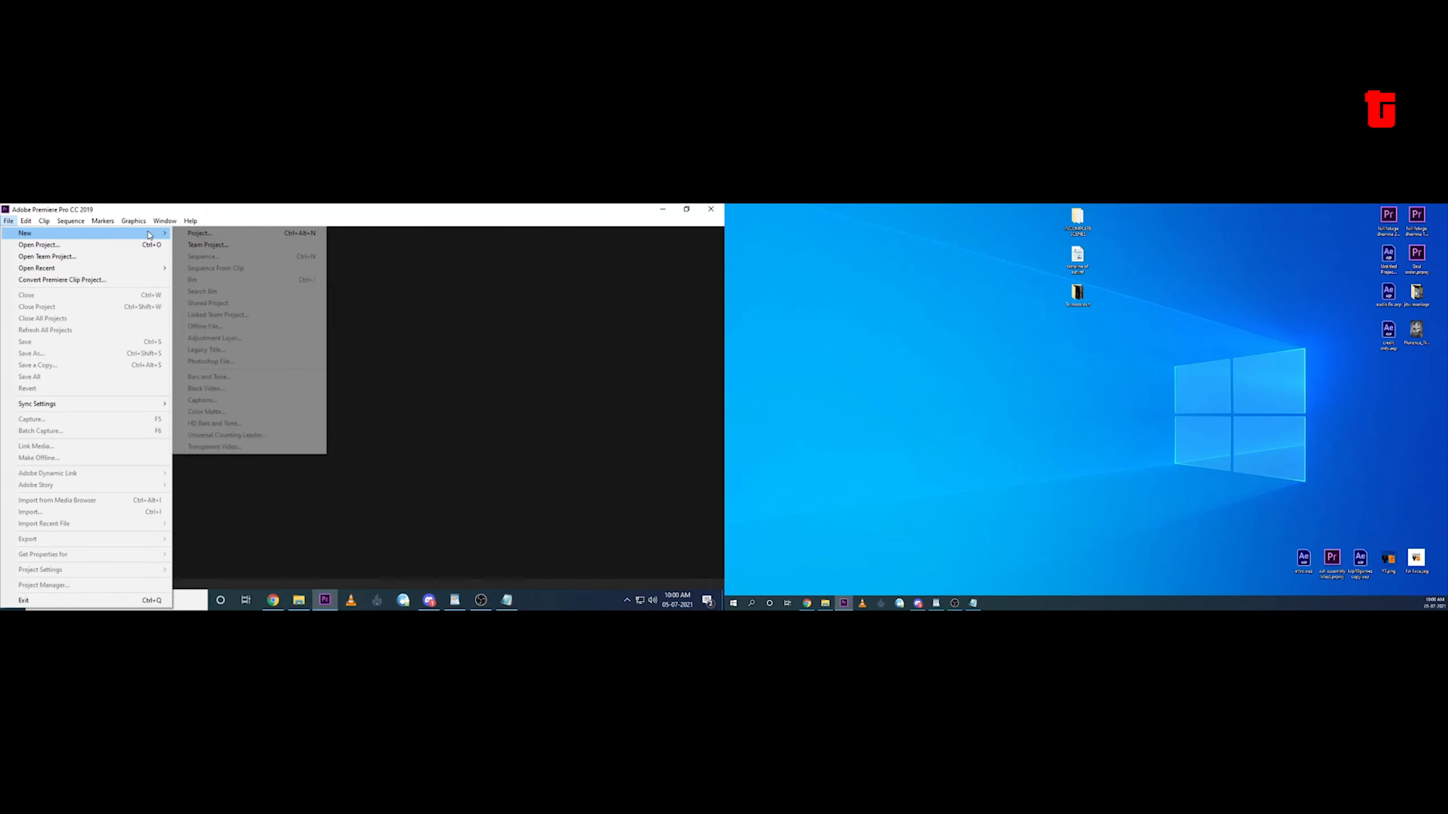
pyautogui.click(199, 233)
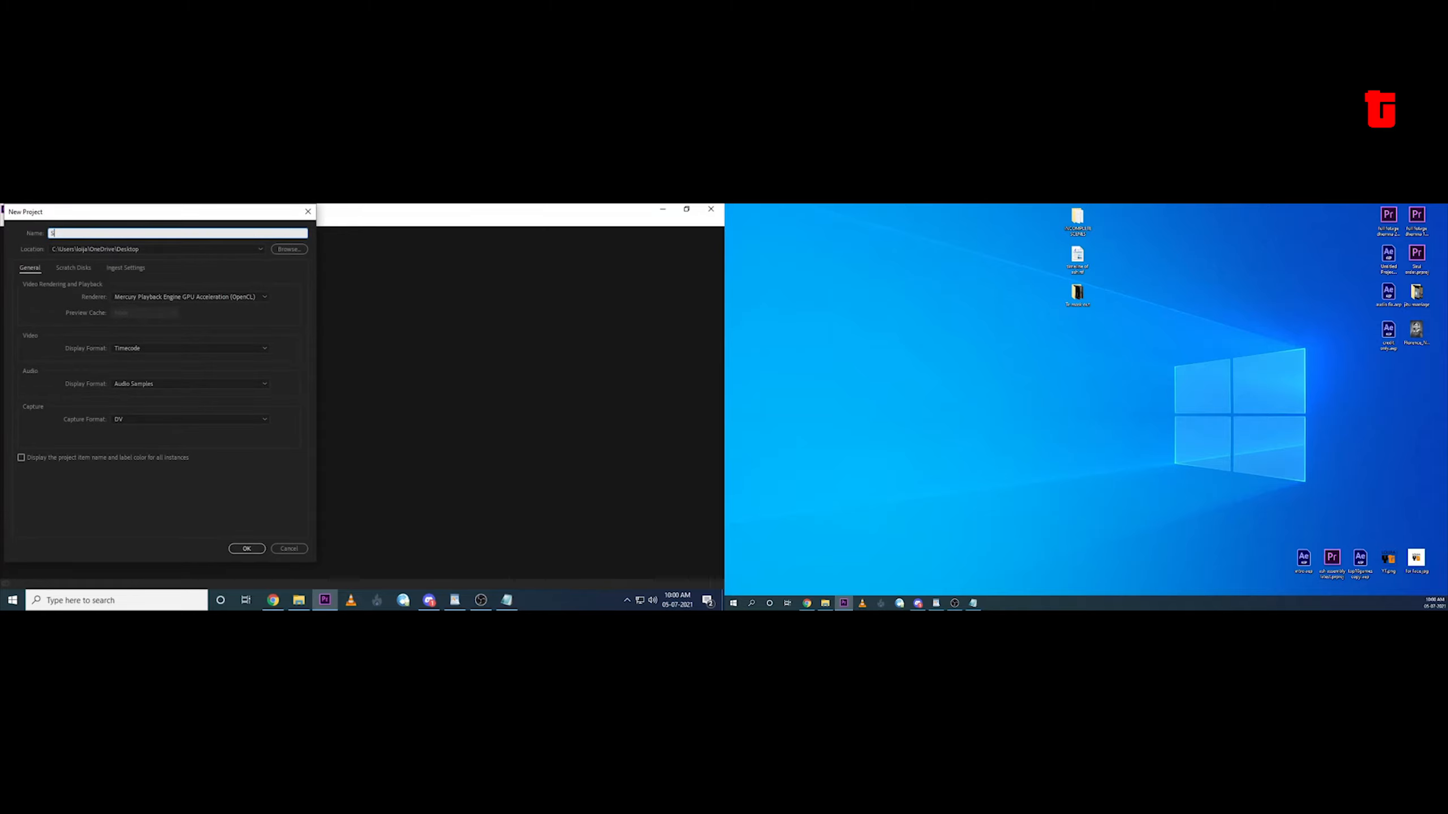
pyautogui.write('Skin Color')
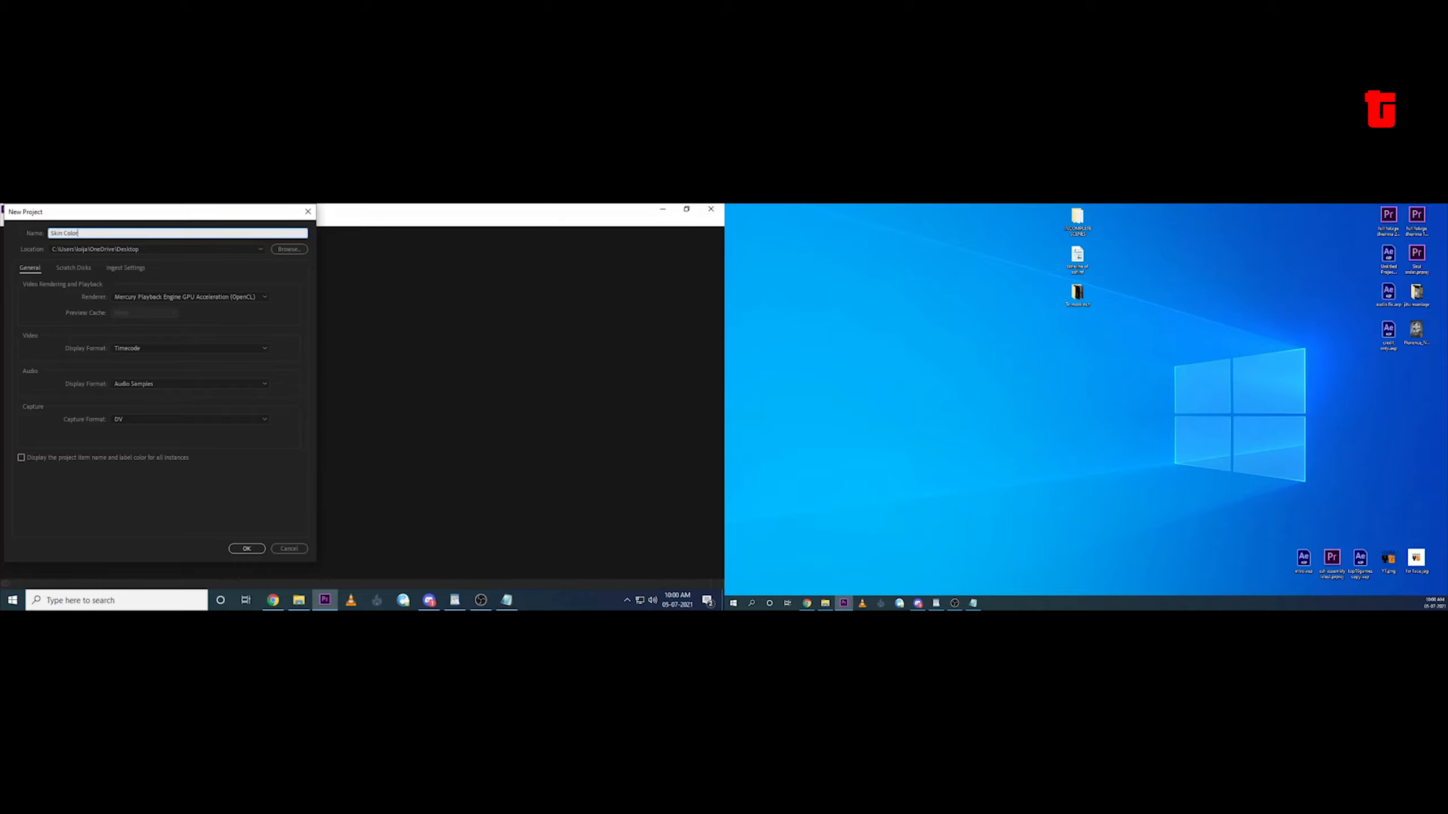
pyautogui.click(246, 548)
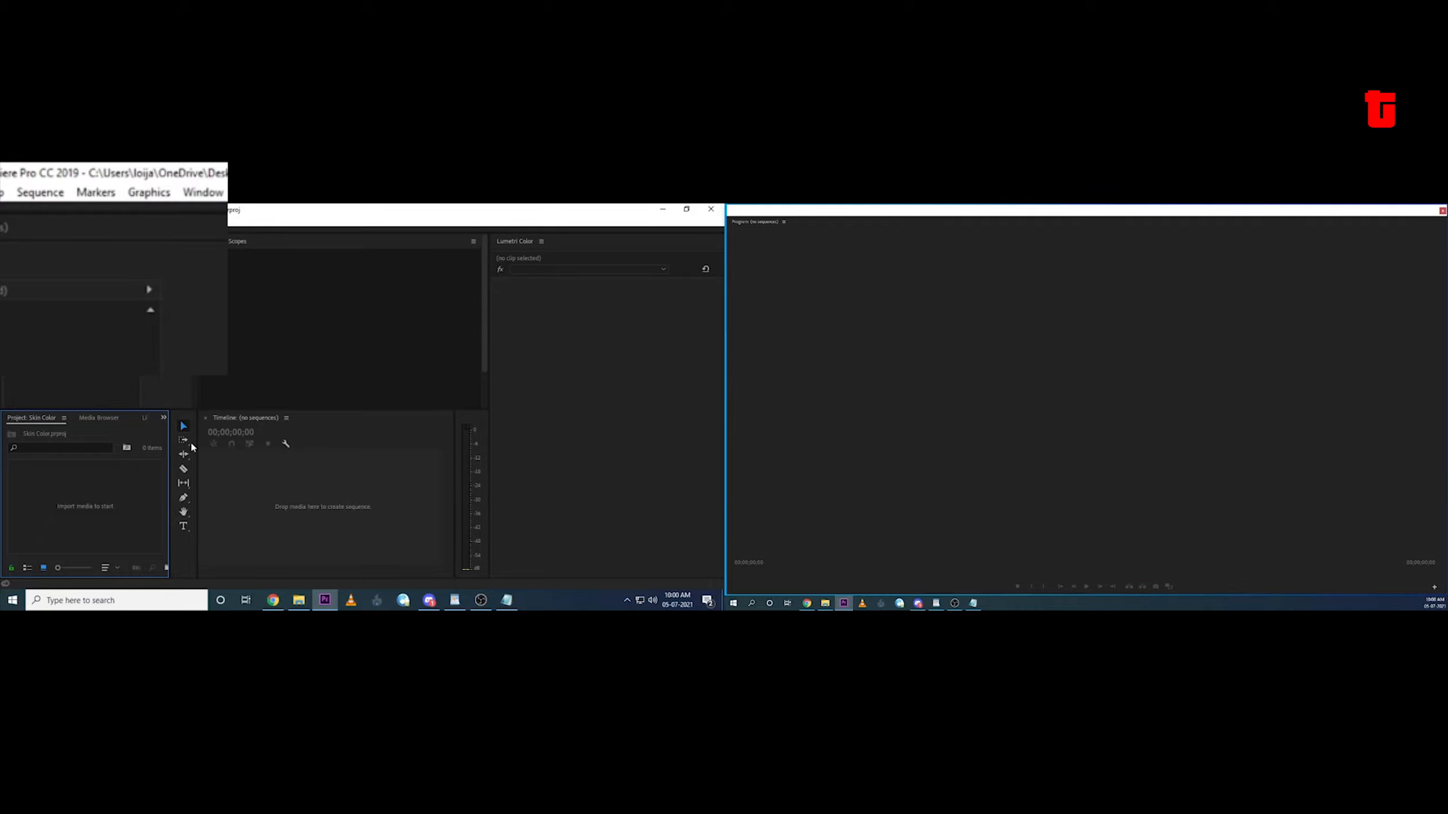
pyautogui.click(202, 193)
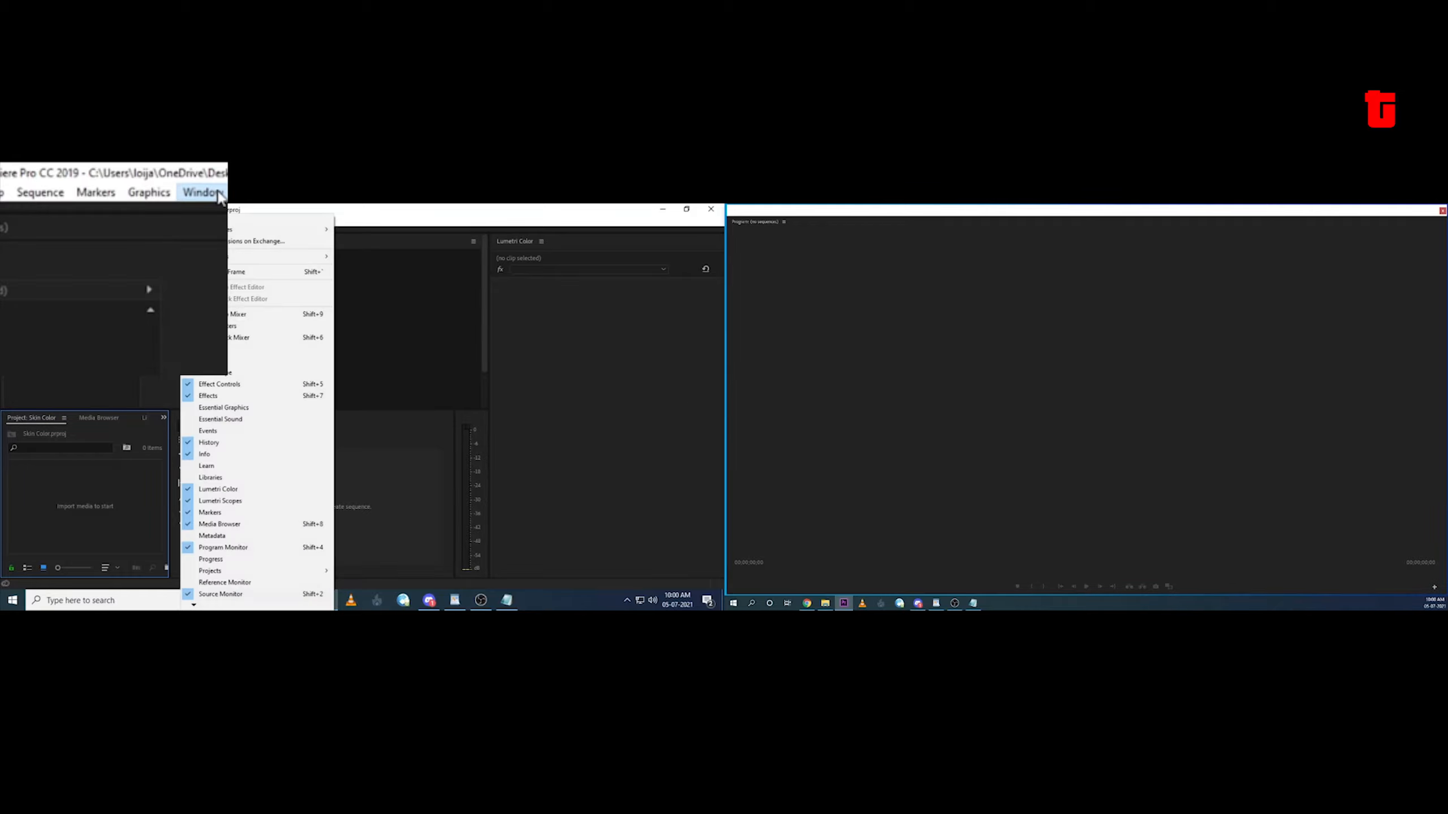
pyautogui.click(215, 228)
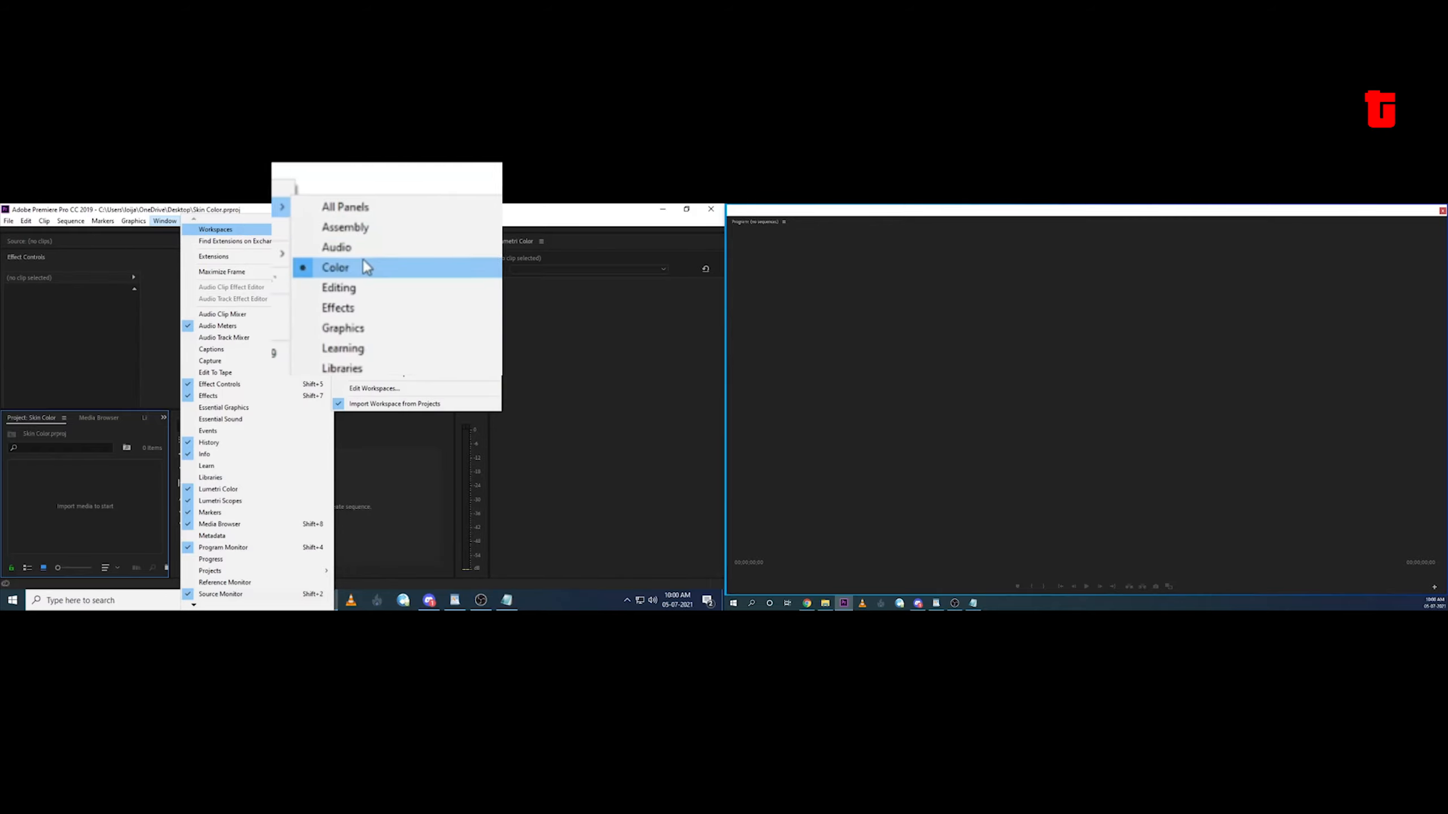
pyautogui.moveTo(353, 288)
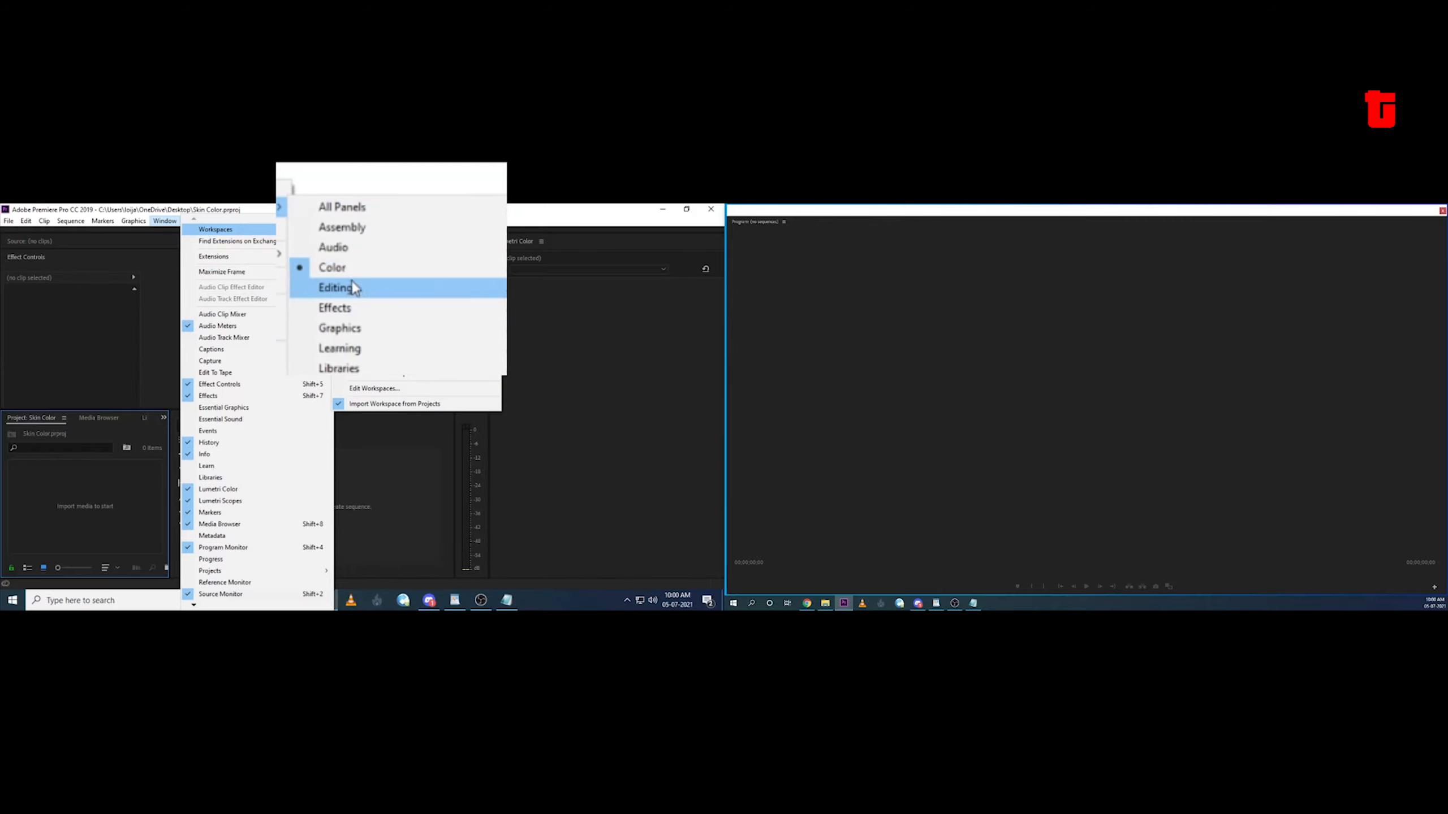
pyautogui.click(333, 267)
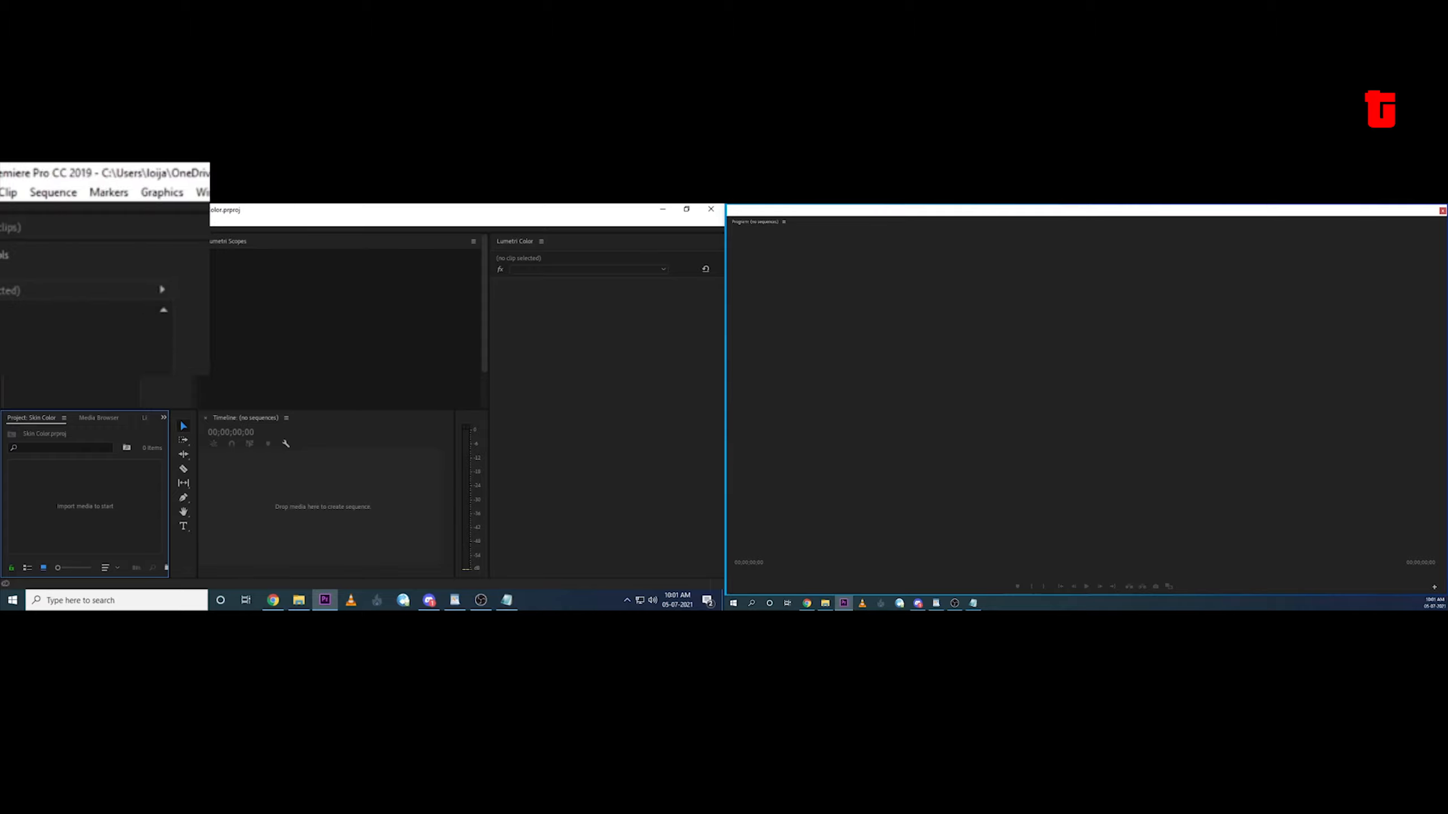
pyautogui.click(14, 192)
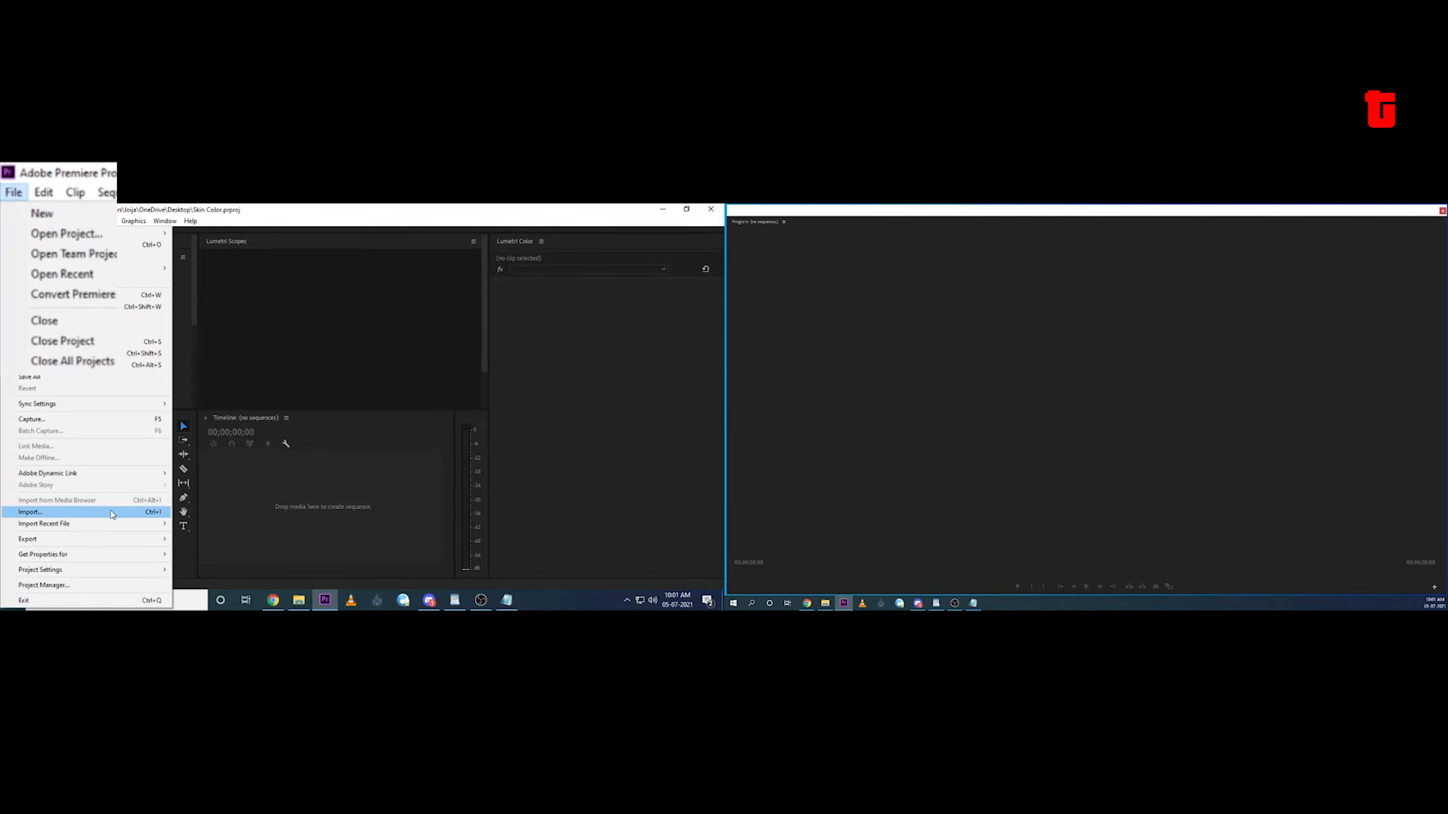
# Import the Pexels coffee clip from the Downloads folder into the project
pyautogui.click(31, 511)
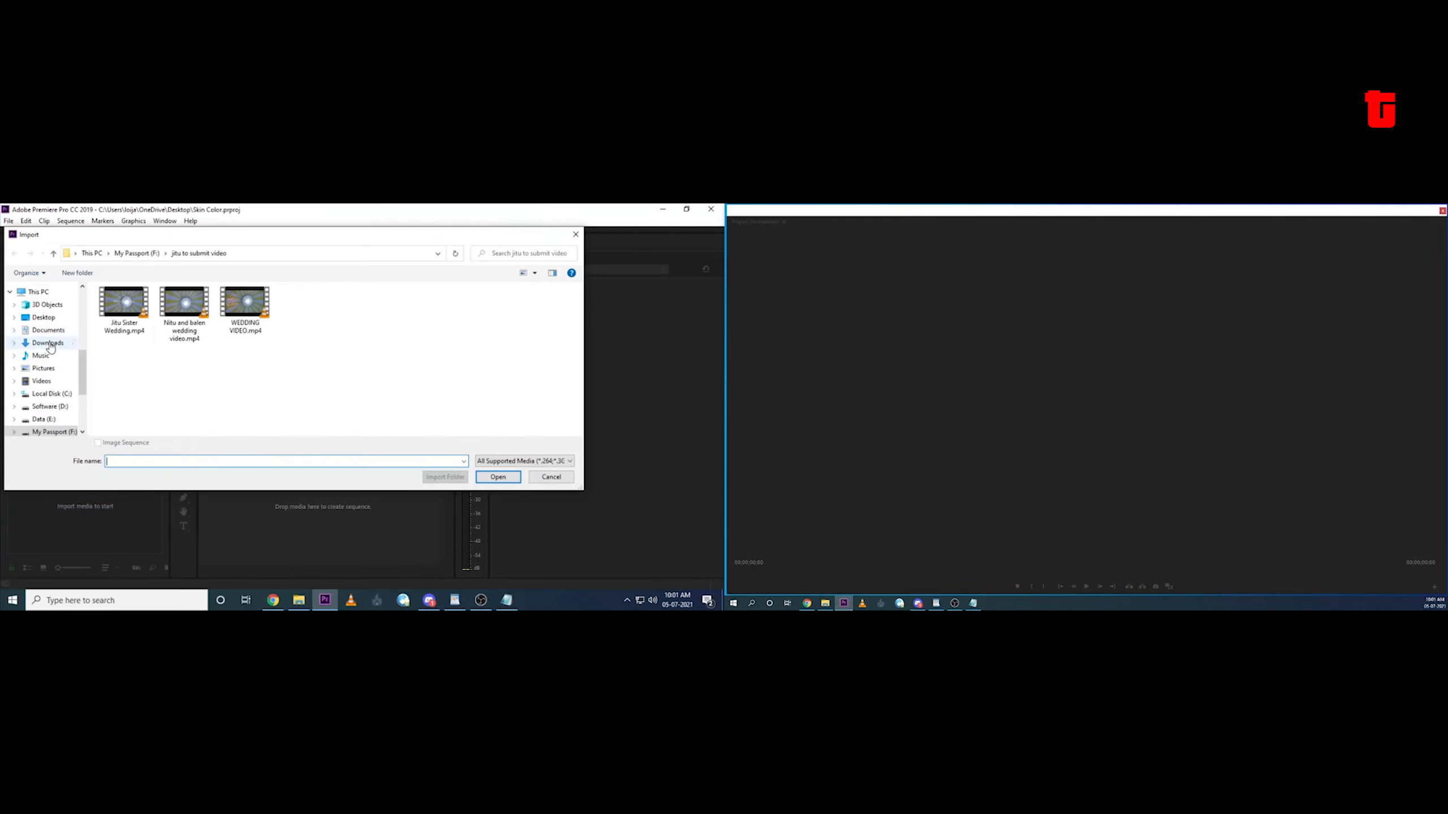
pyautogui.moveTo(41, 380)
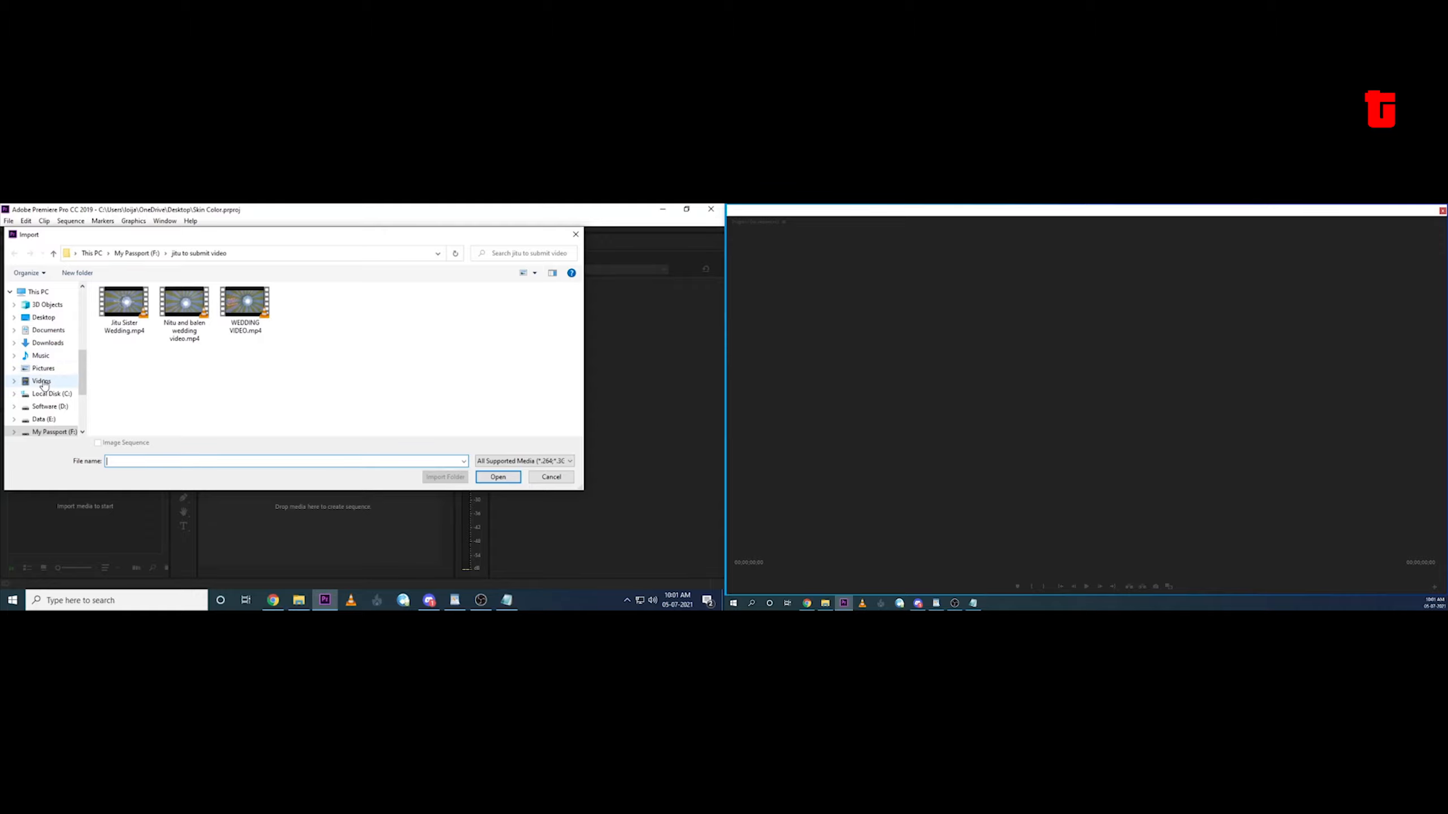
pyautogui.click(48, 343)
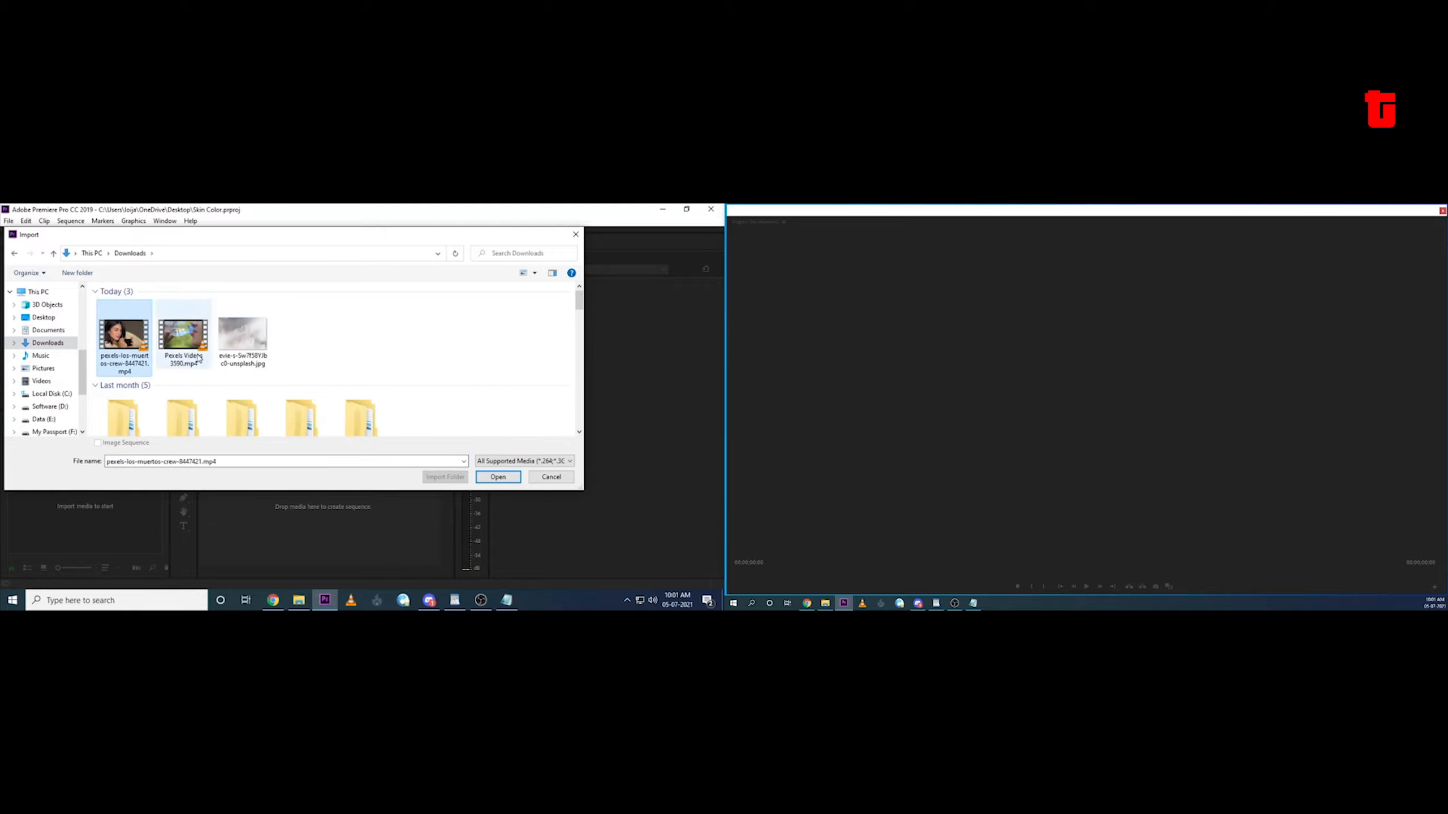
pyautogui.click(498, 477)
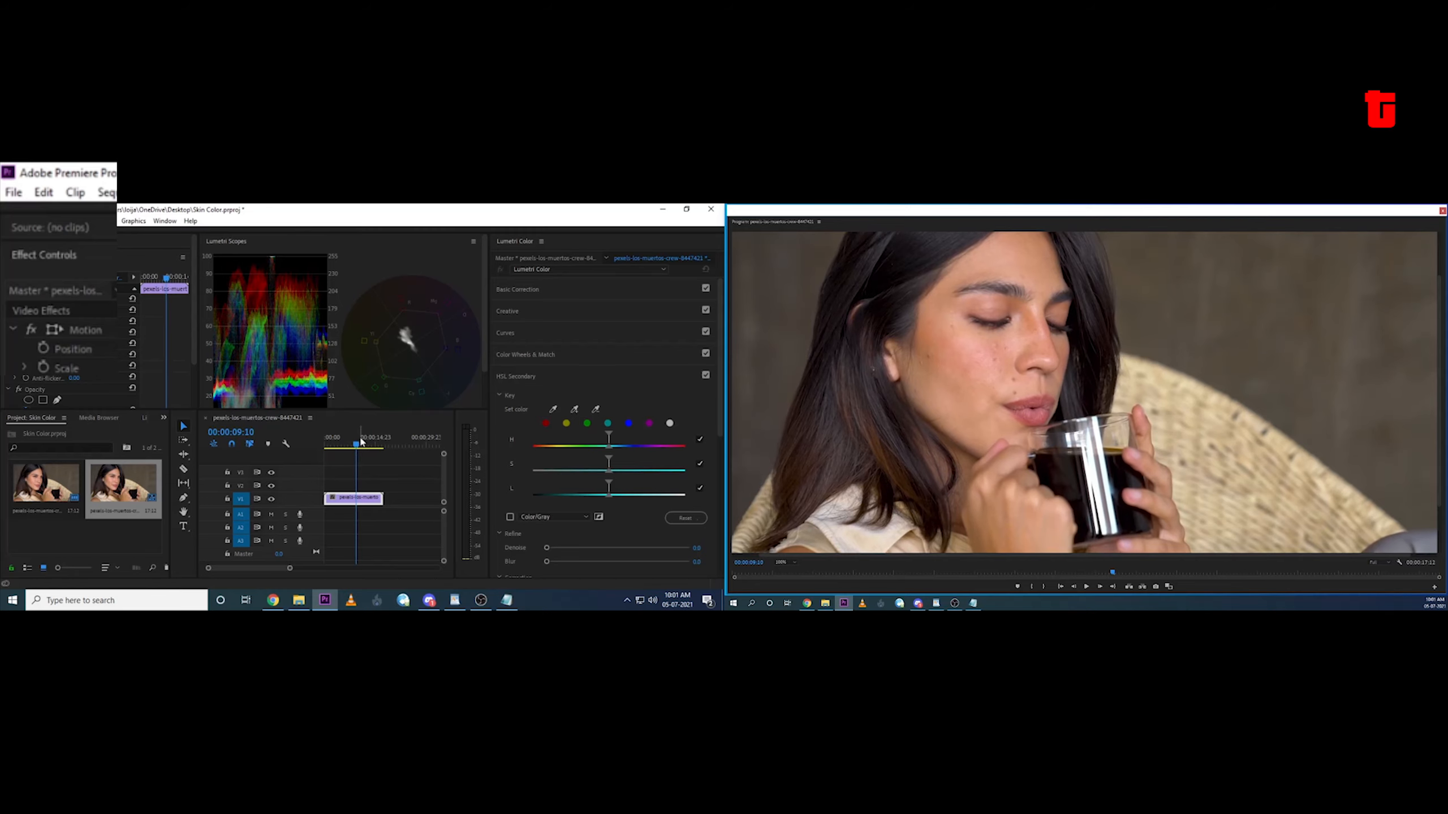
# Sample the woman's facial skin with the HSL Secondary Set Color eyedropper on the clip
pyautogui.click(348, 444)
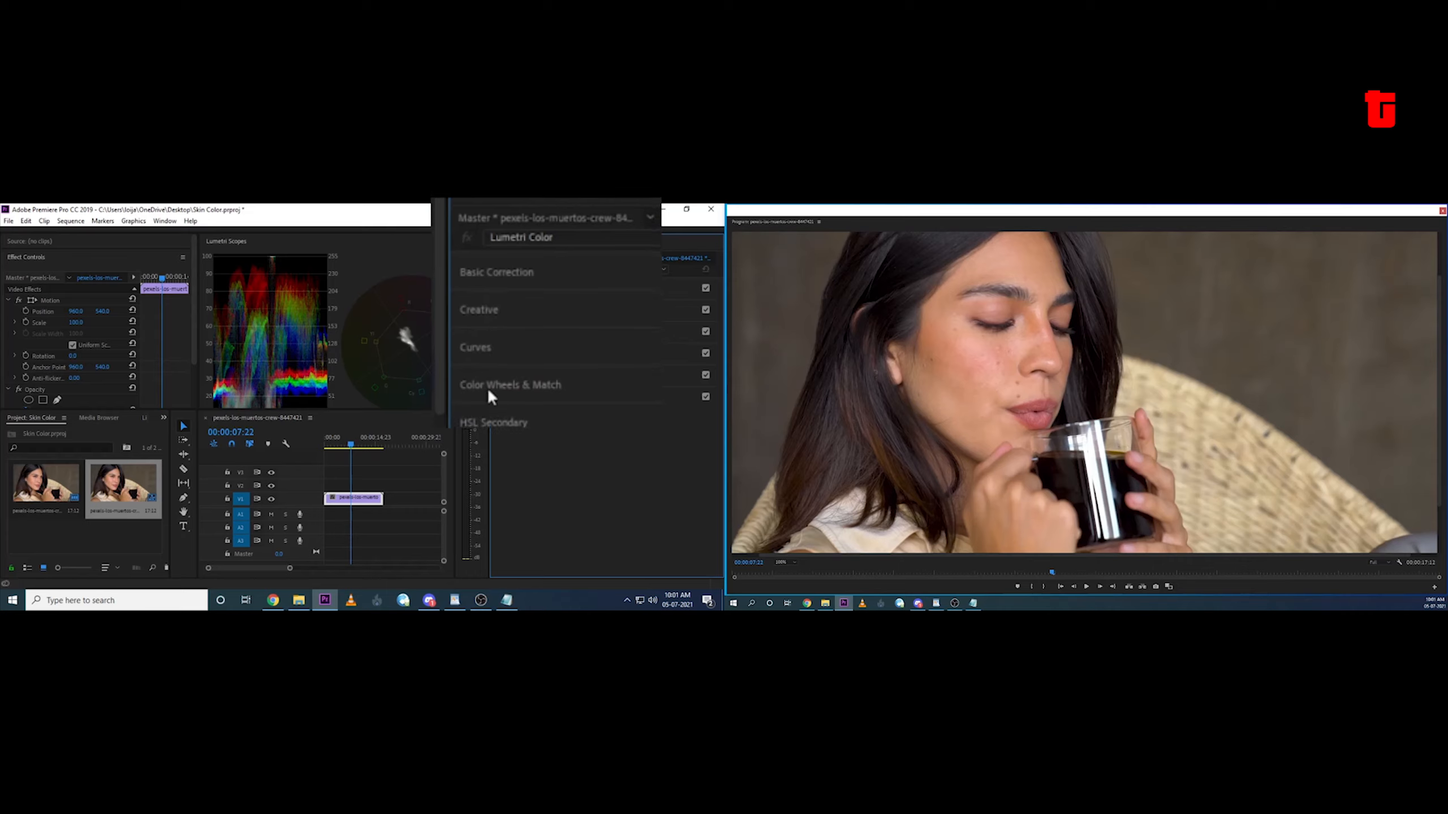
pyautogui.click(493, 422)
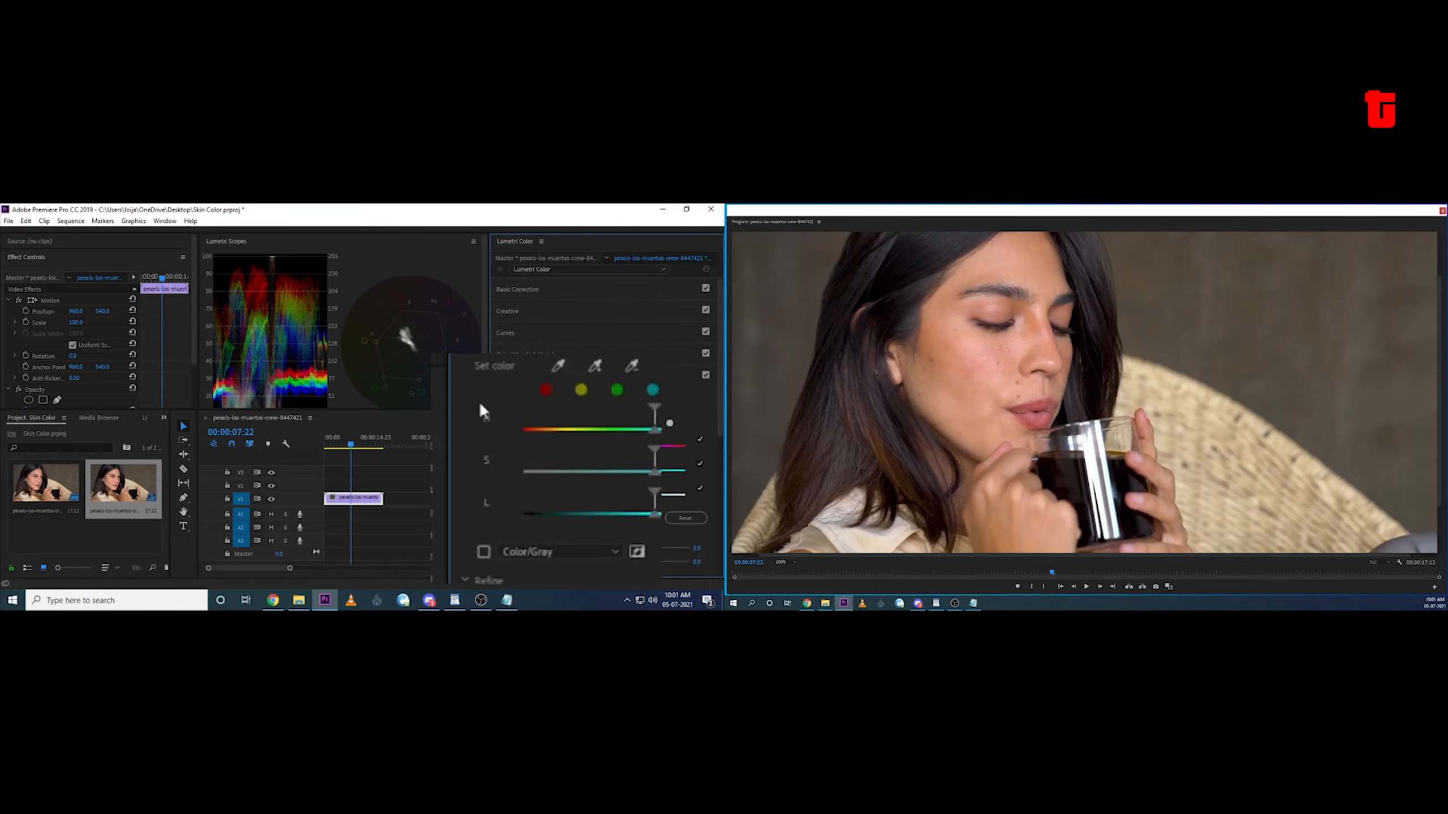
pyautogui.click(515, 375)
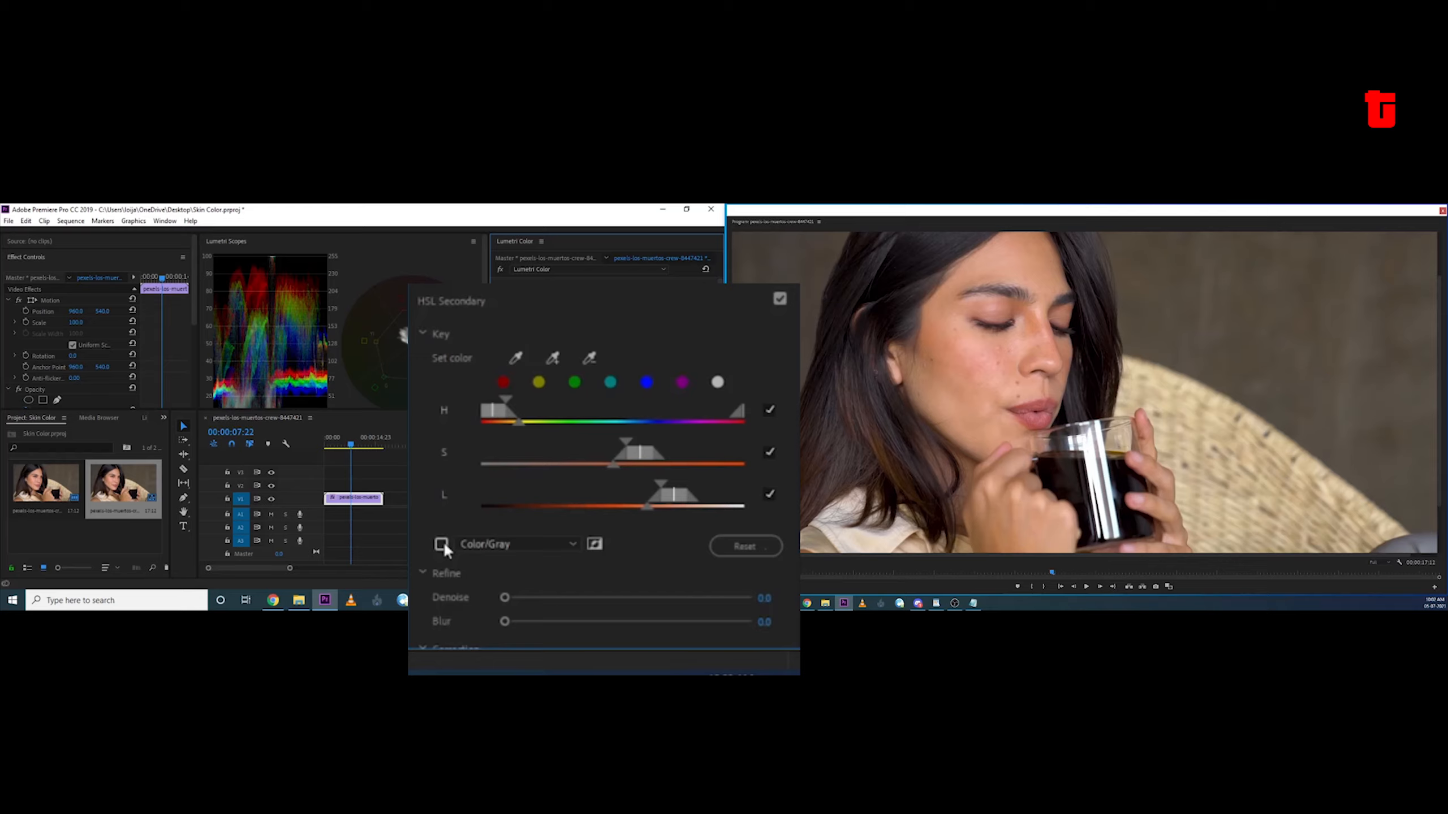
# Add more skin tones to the key with the + eyedropper, checking against the Color/Gray matte
pyautogui.click(443, 544)
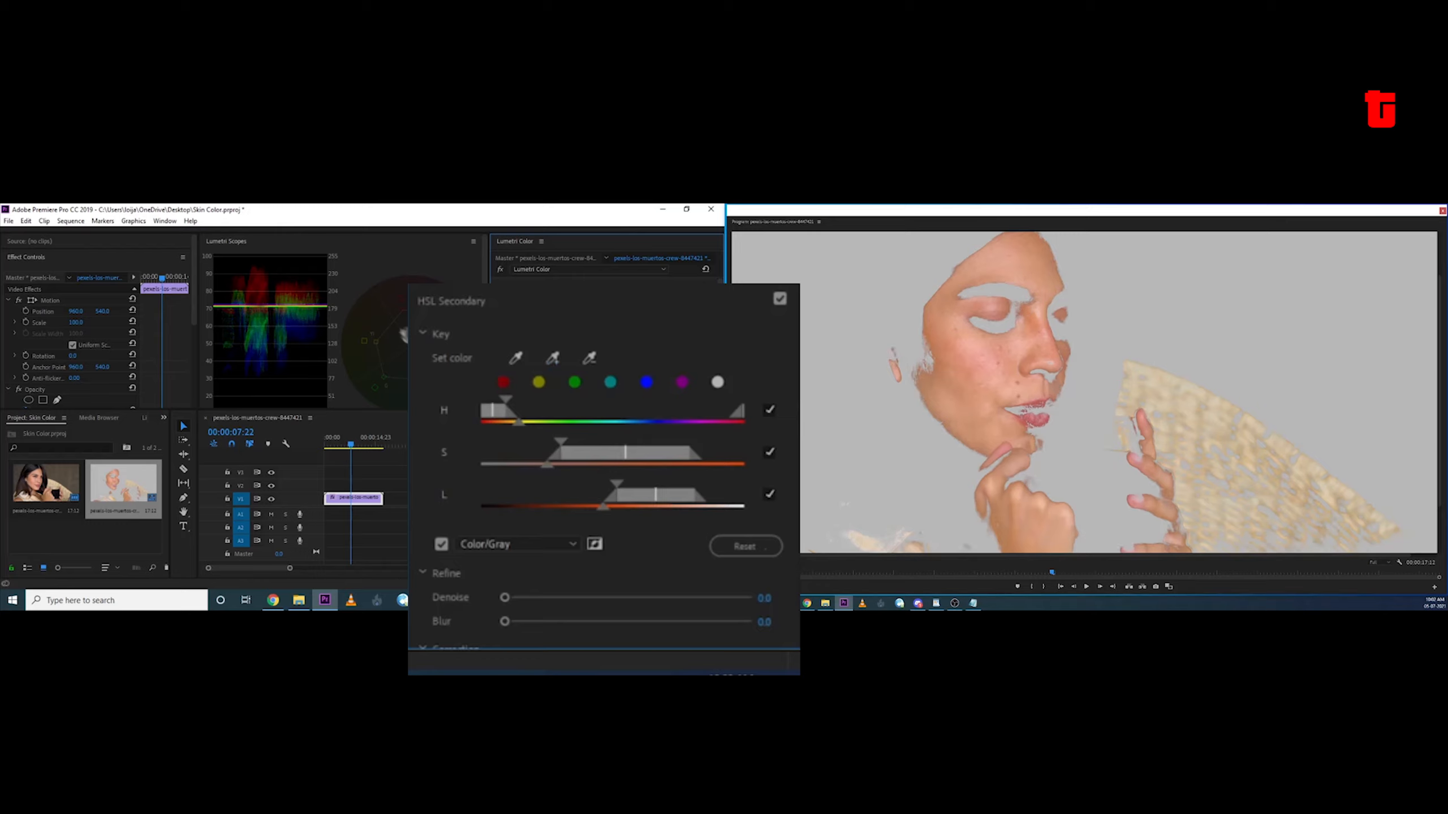
pyautogui.click(441, 544)
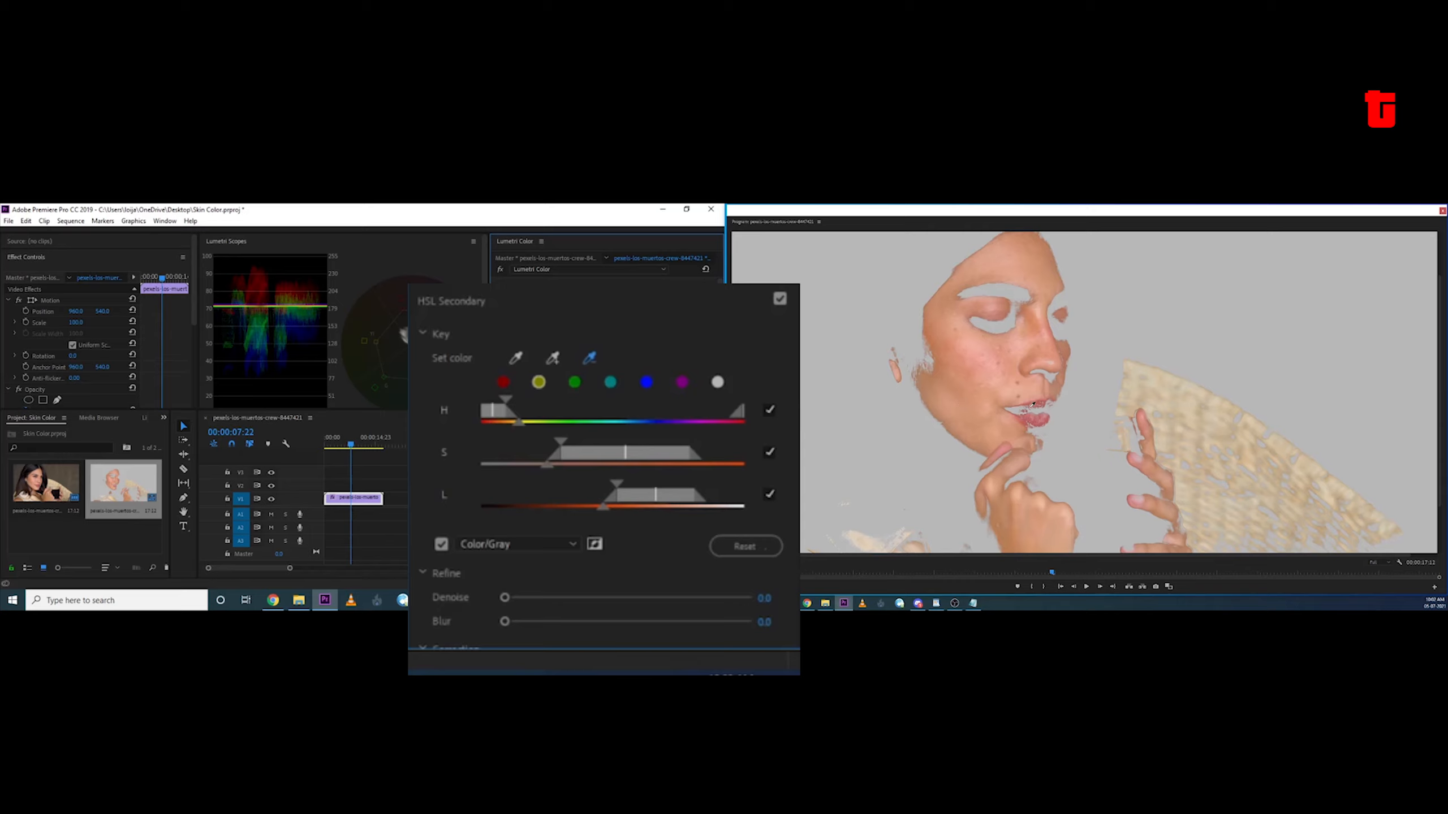
pyautogui.click(553, 360)
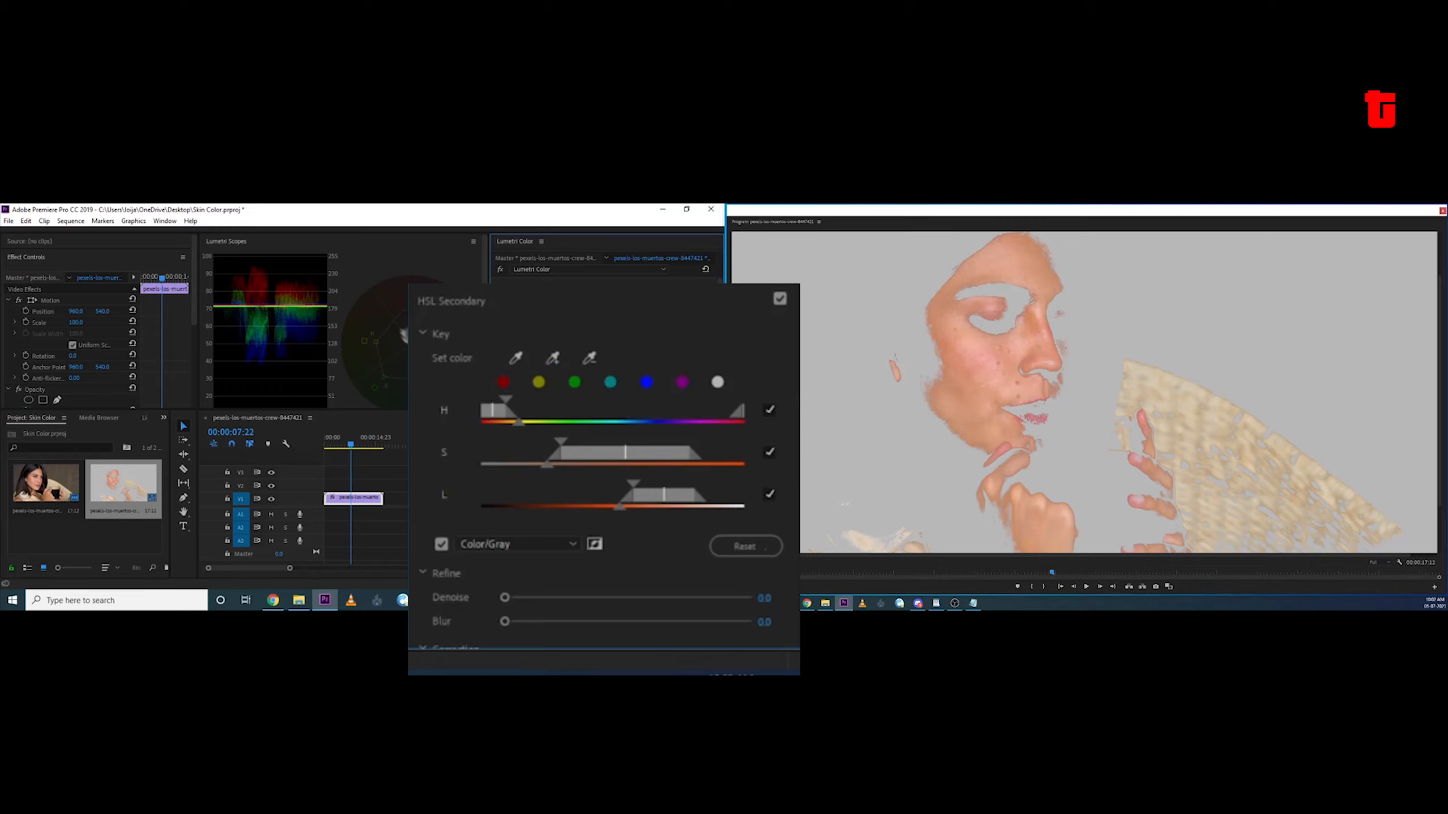
pyautogui.click(442, 544)
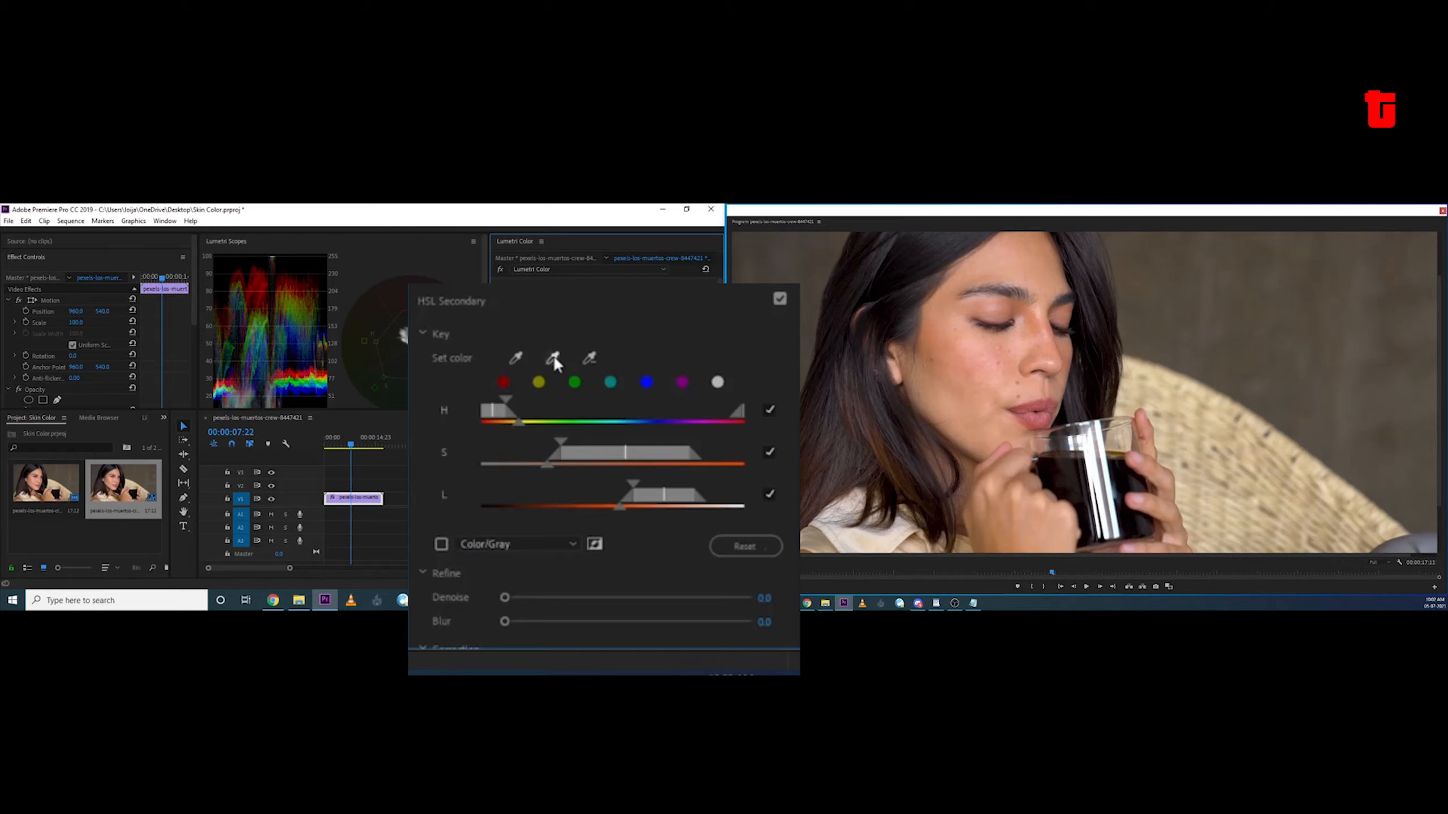
pyautogui.click(552, 360)
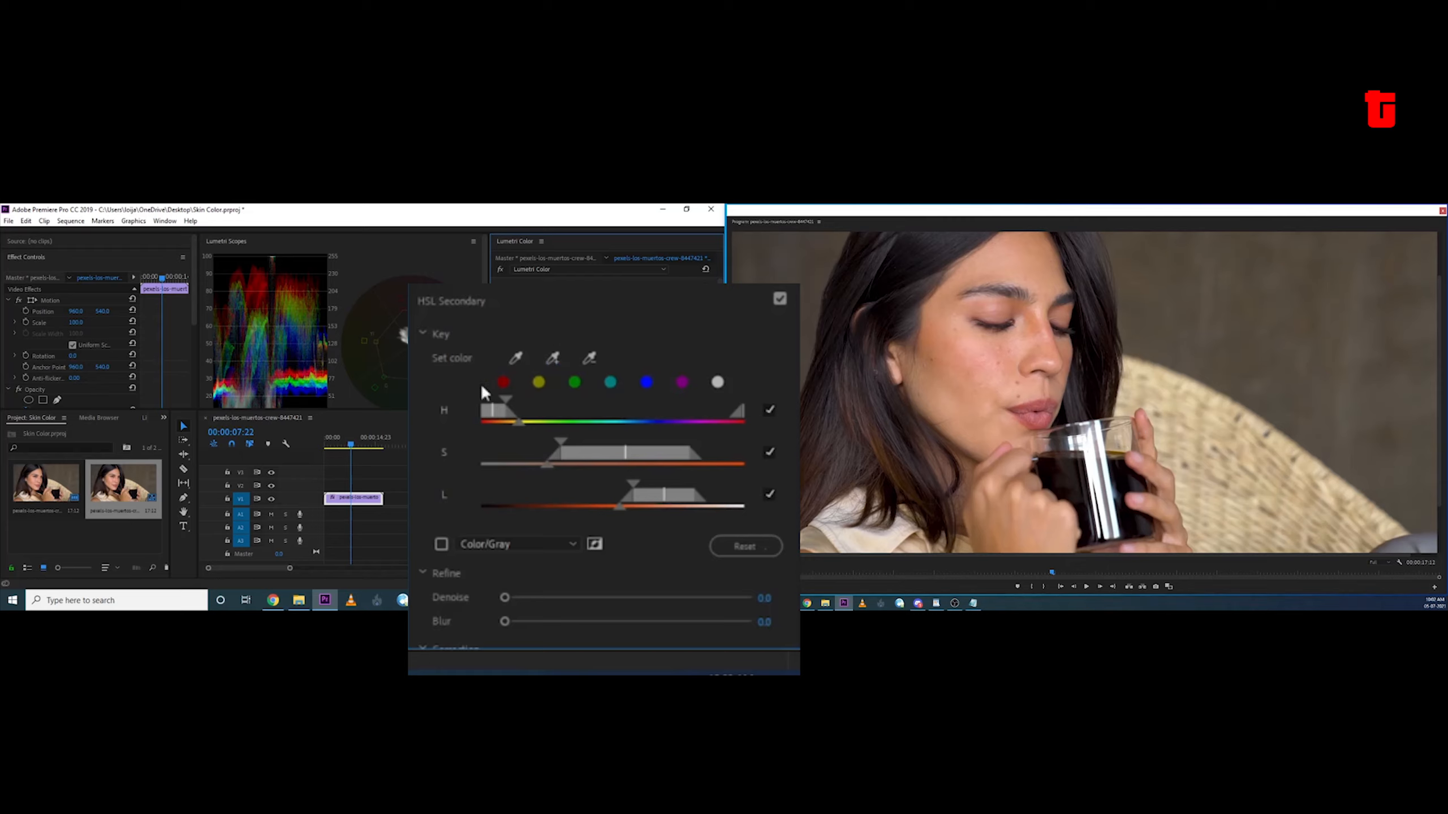
pyautogui.click(441, 544)
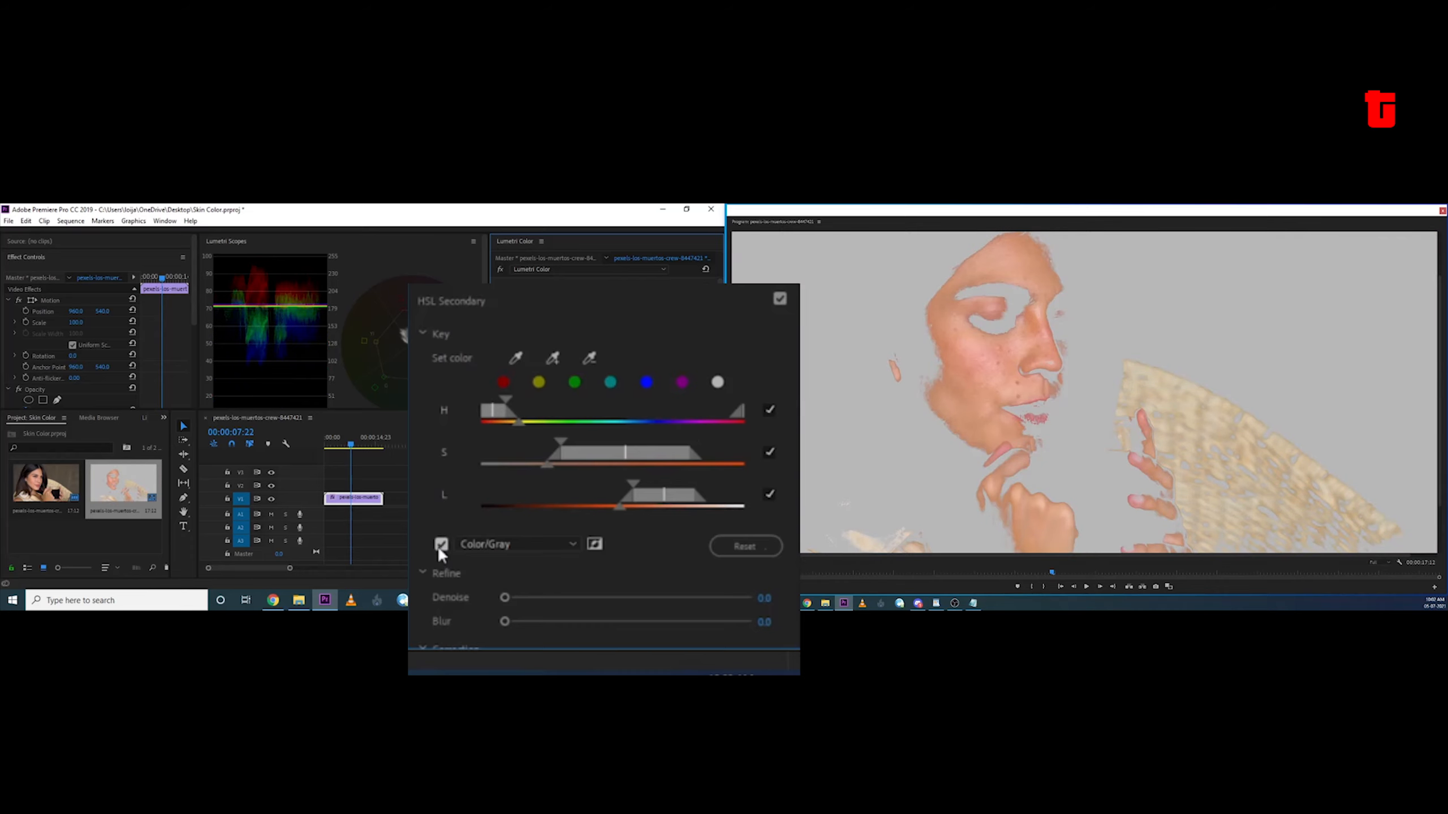
pyautogui.click(442, 544)
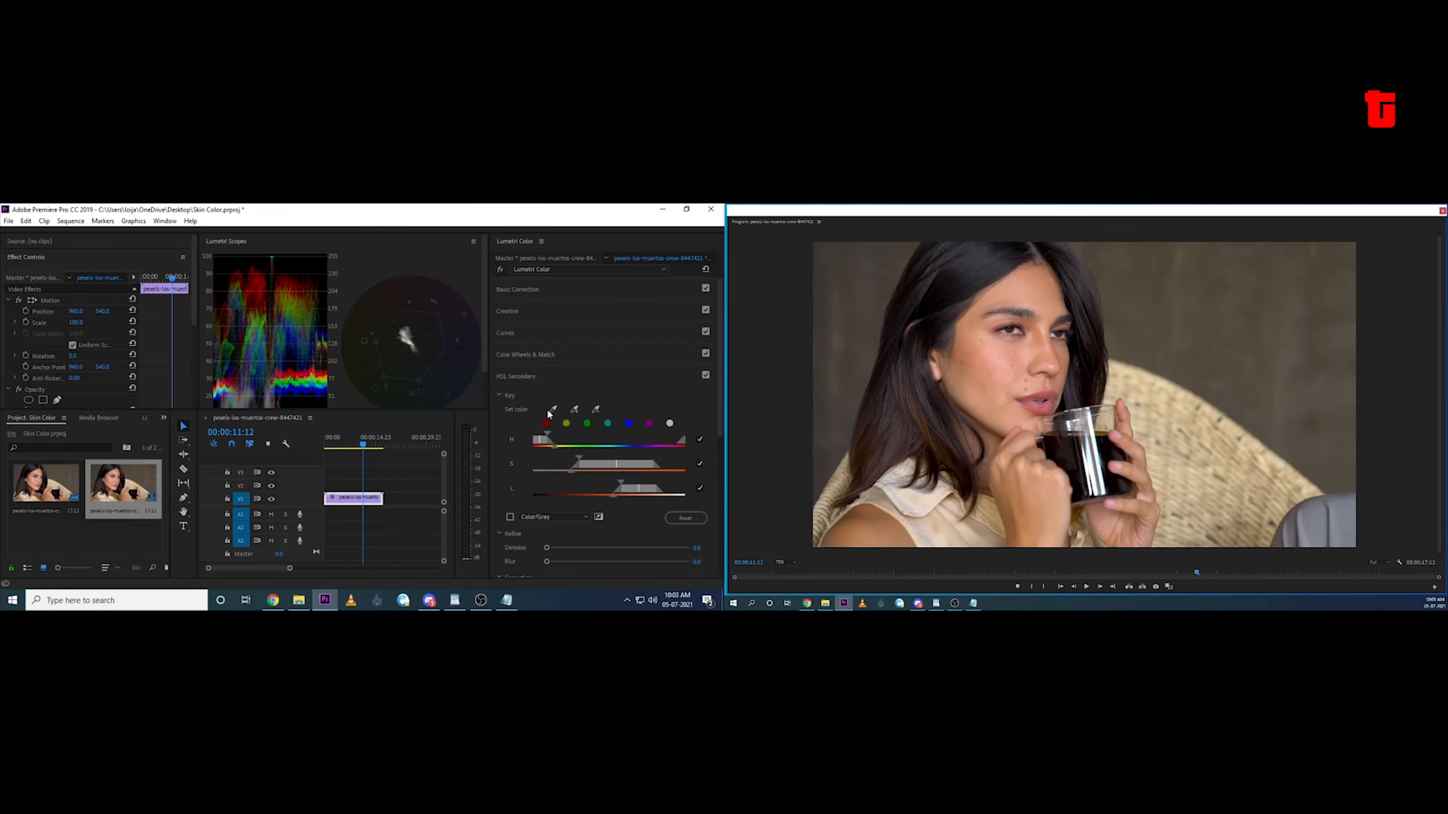
pyautogui.click(509, 517)
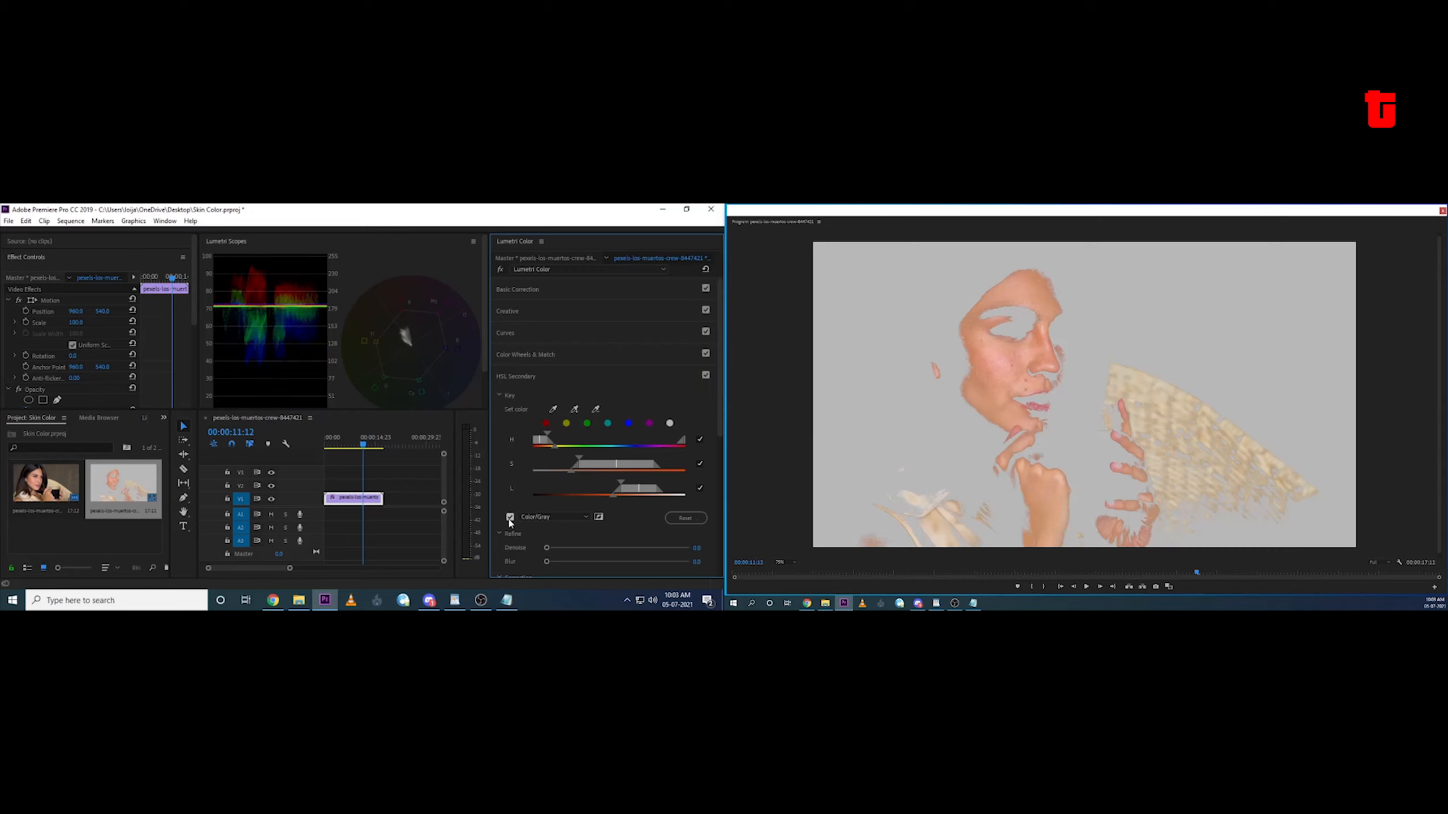
pyautogui.click(509, 517)
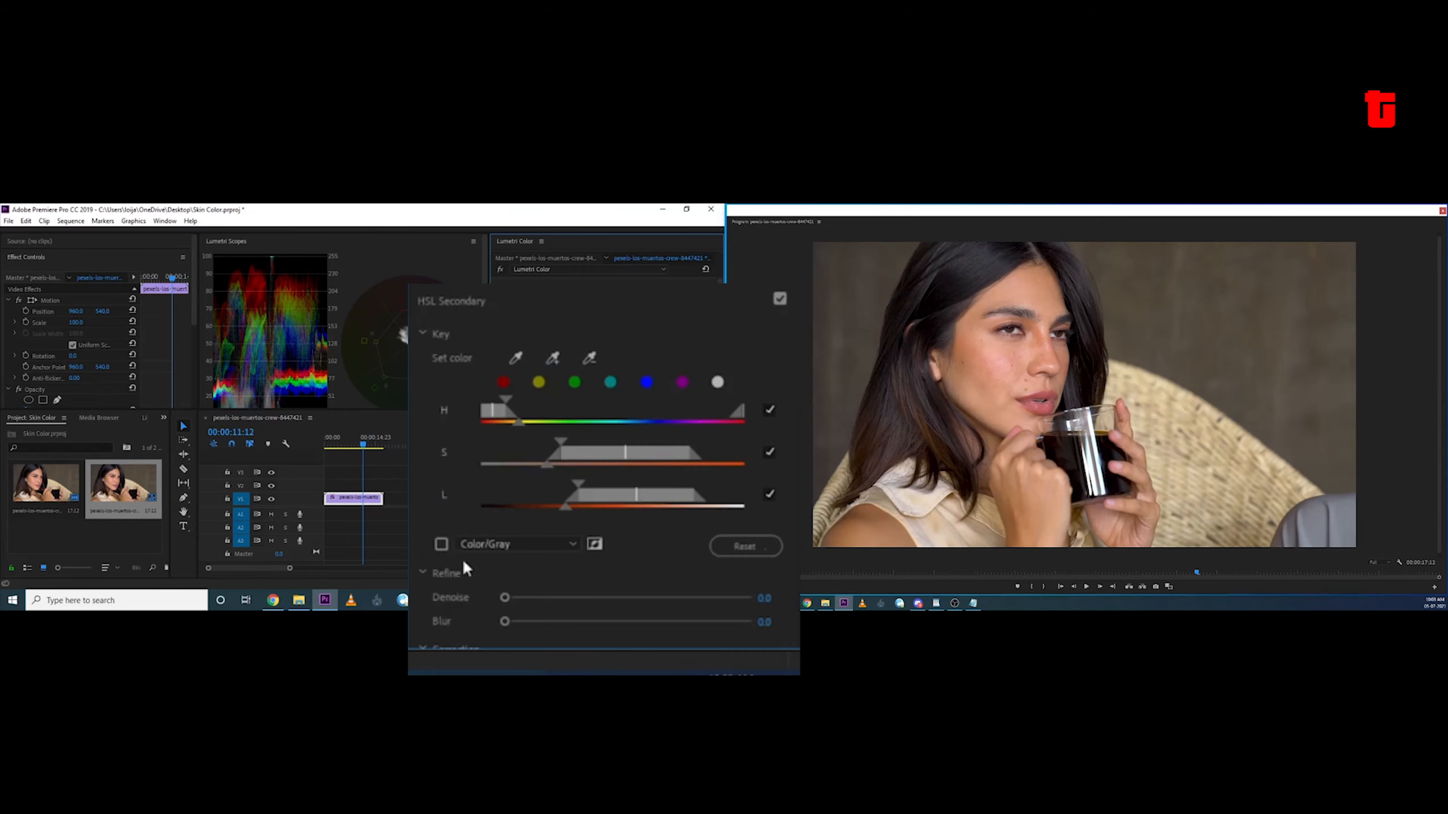
pyautogui.click(441, 544)
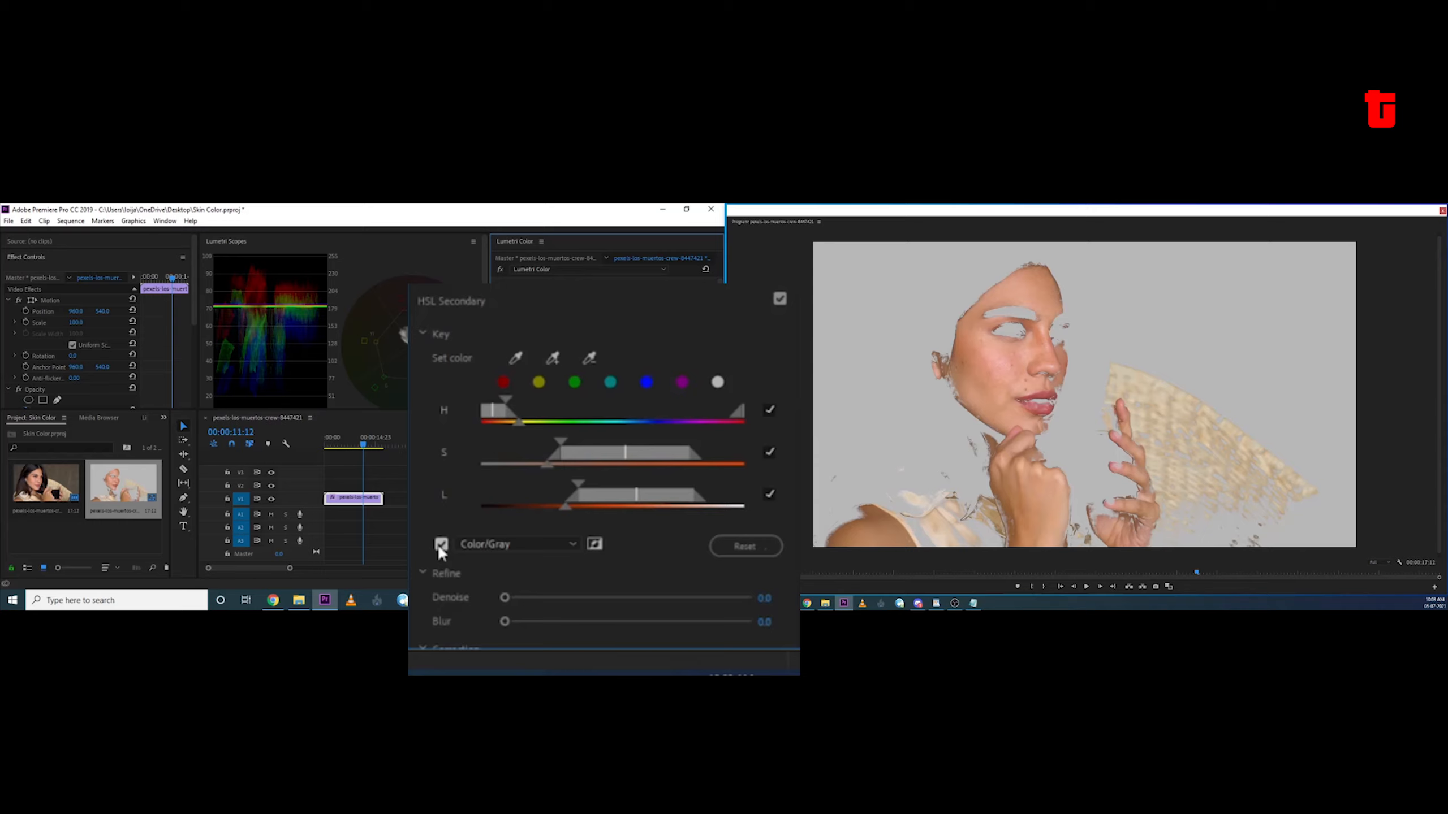
pyautogui.moveTo(450, 555)
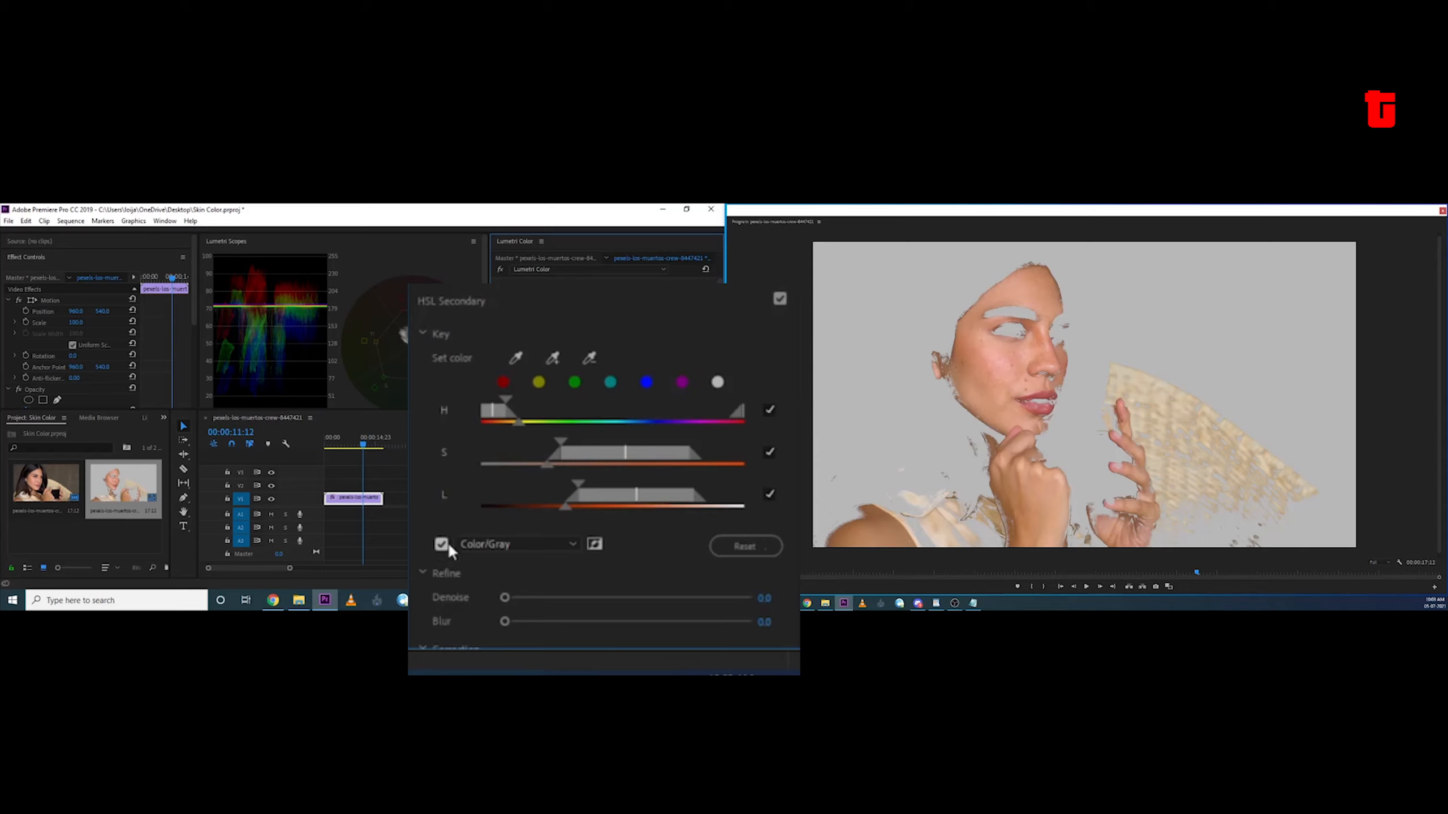
pyautogui.click(441, 544)
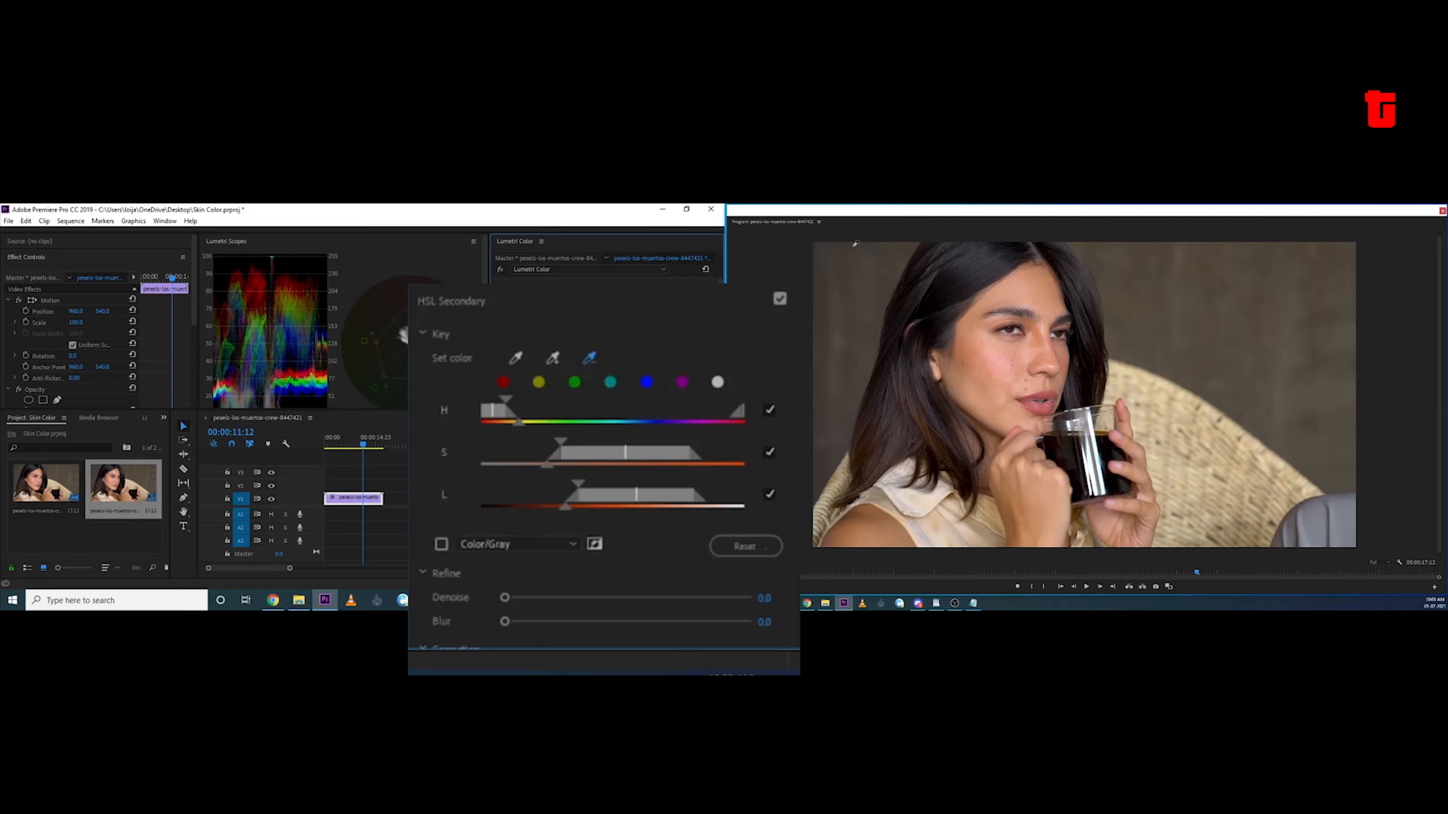
pyautogui.moveTo(576, 353)
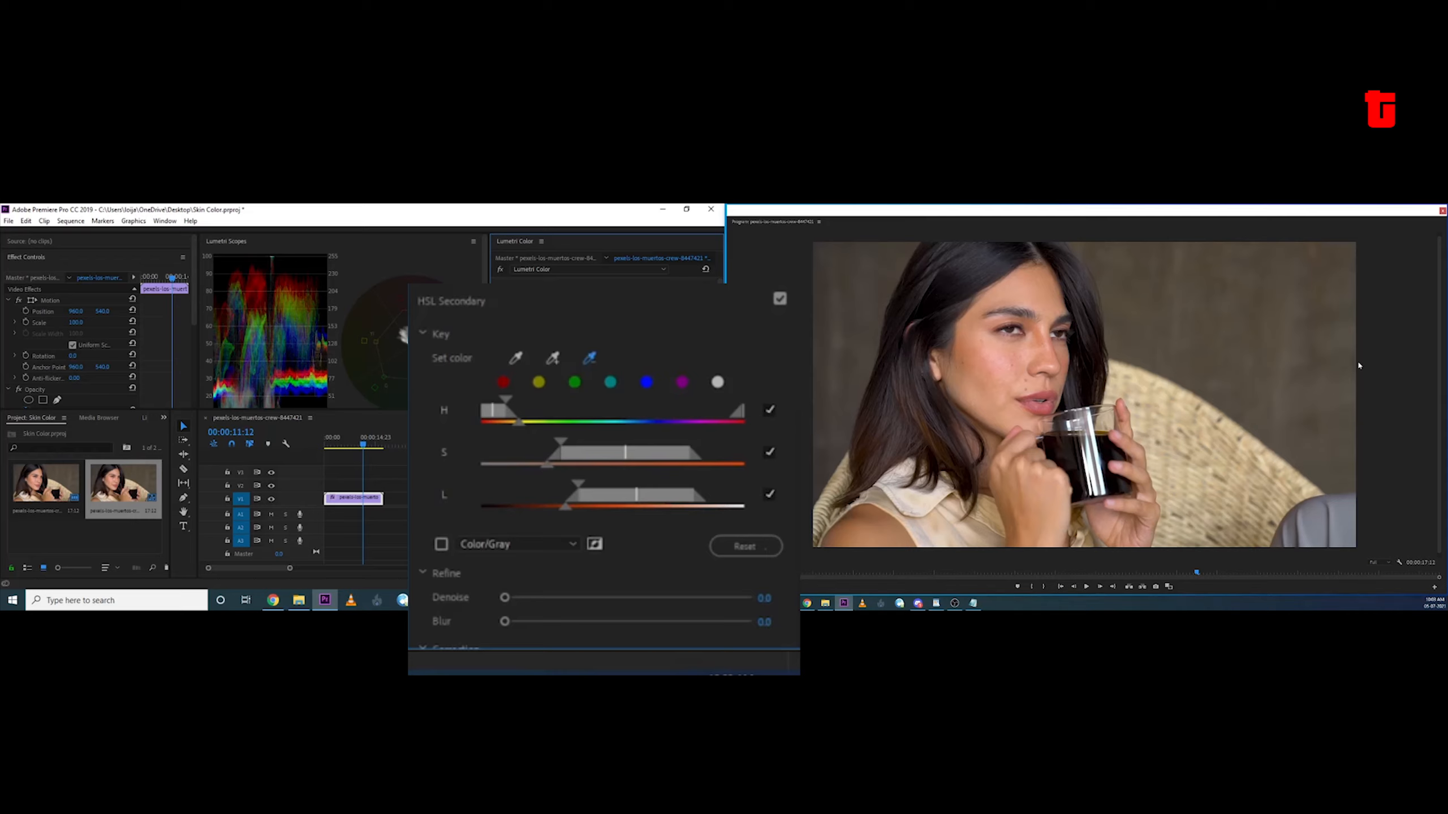
pyautogui.click(441, 544)
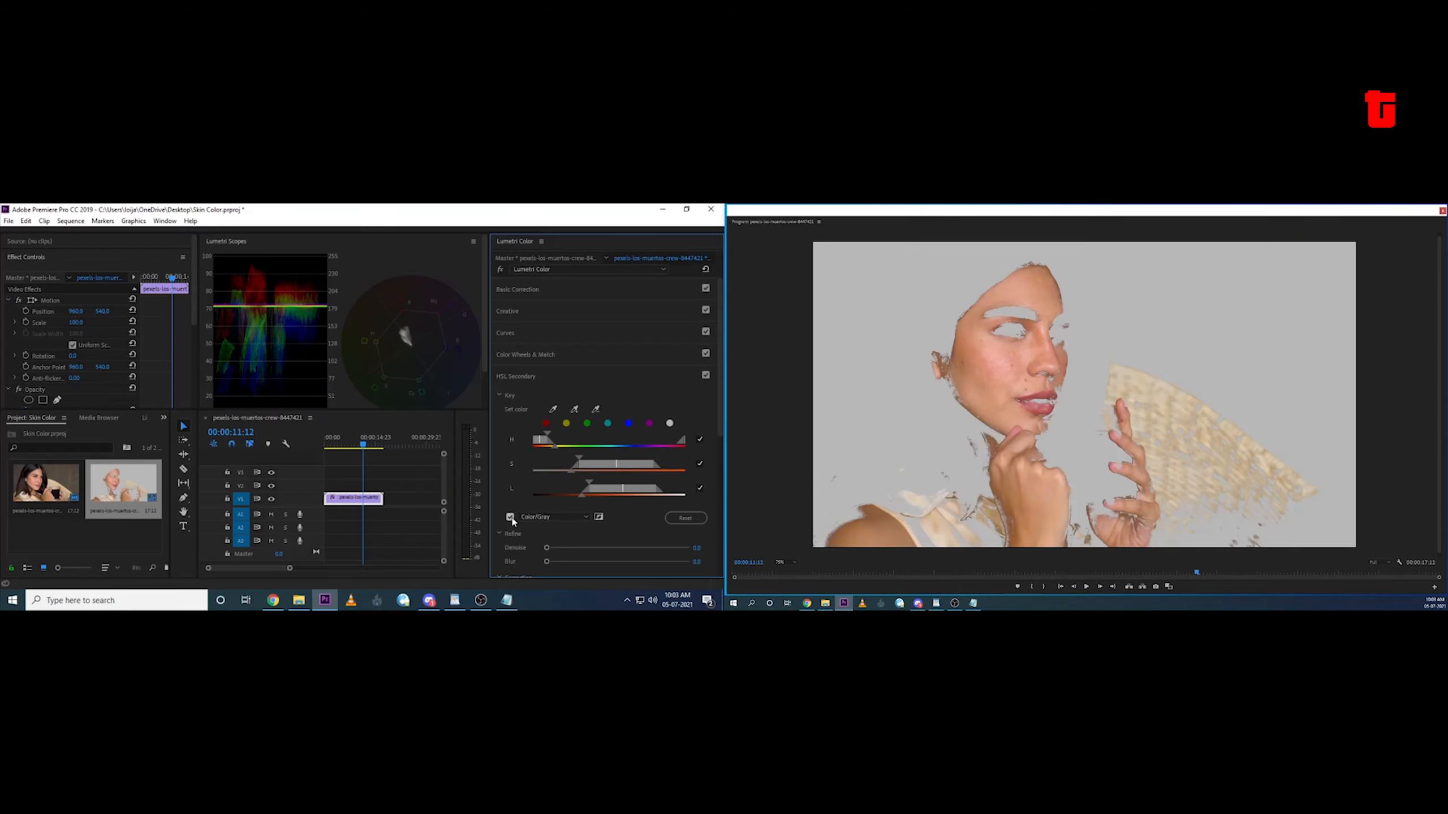
pyautogui.click(509, 516)
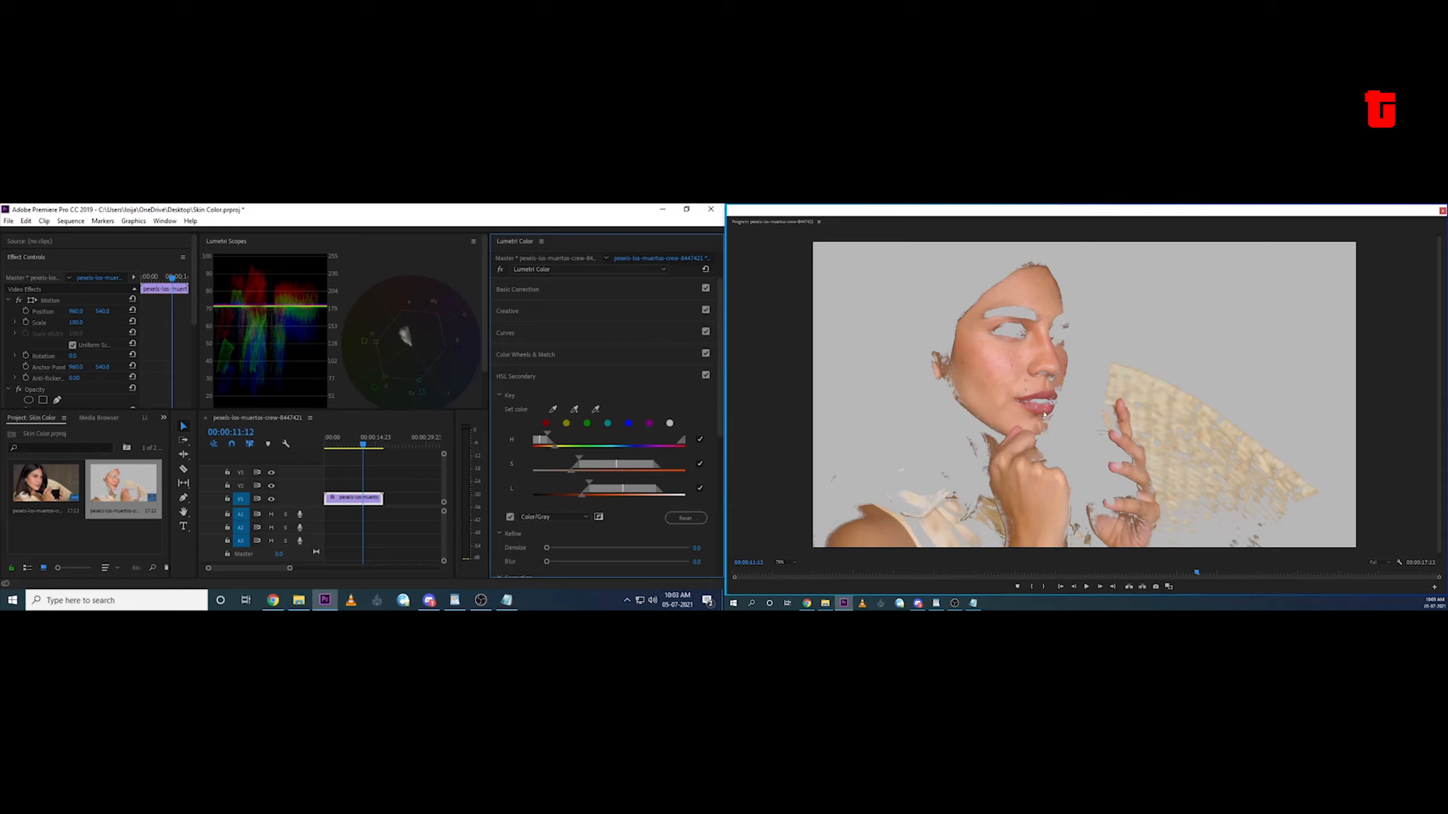
pyautogui.moveTo(763, 336)
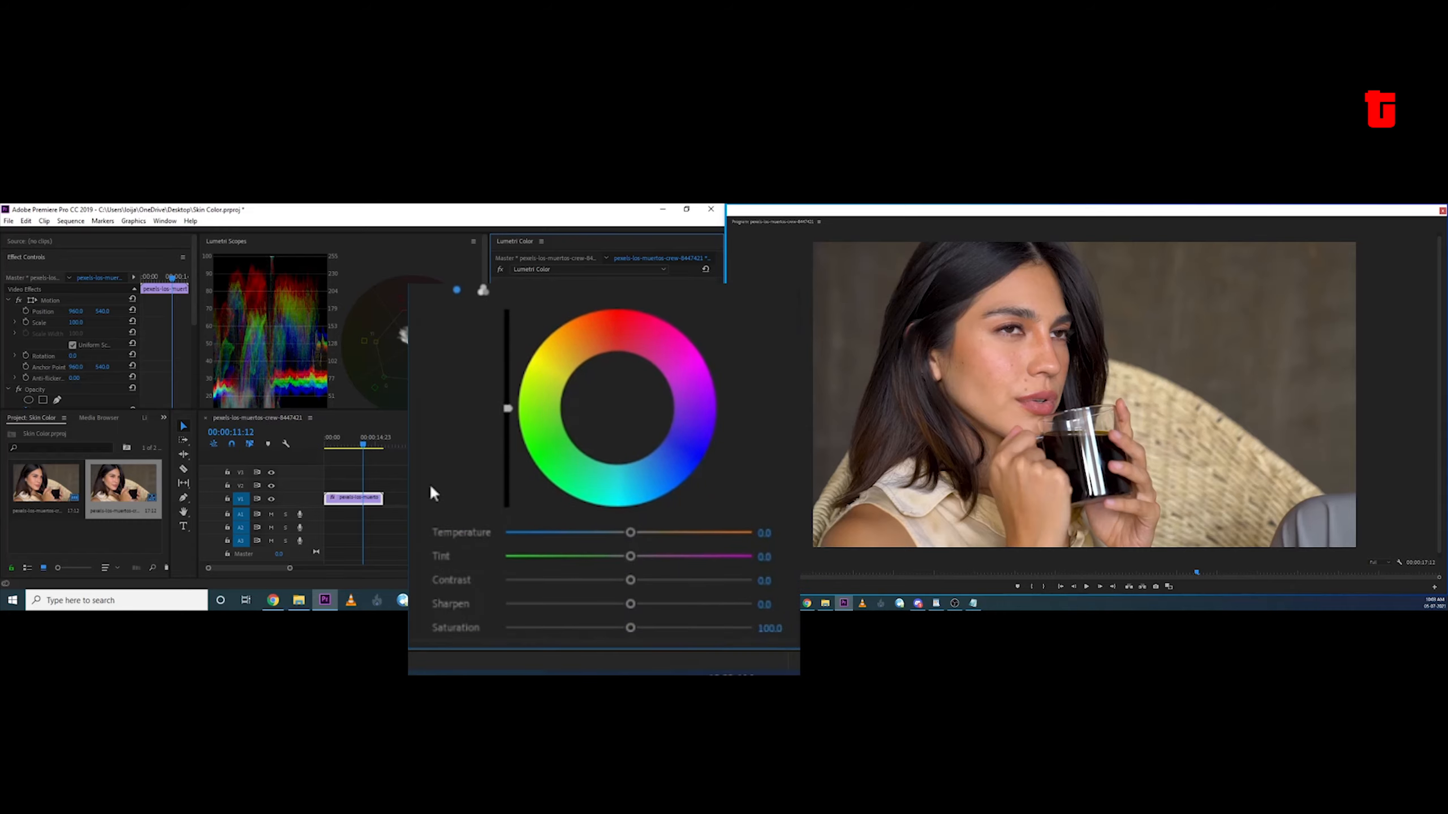
# Set the skin correction Temperature to about -19.3 and Tint to 10.4
pyautogui.moveTo(631, 532); pyautogui.dragTo(653, 532)
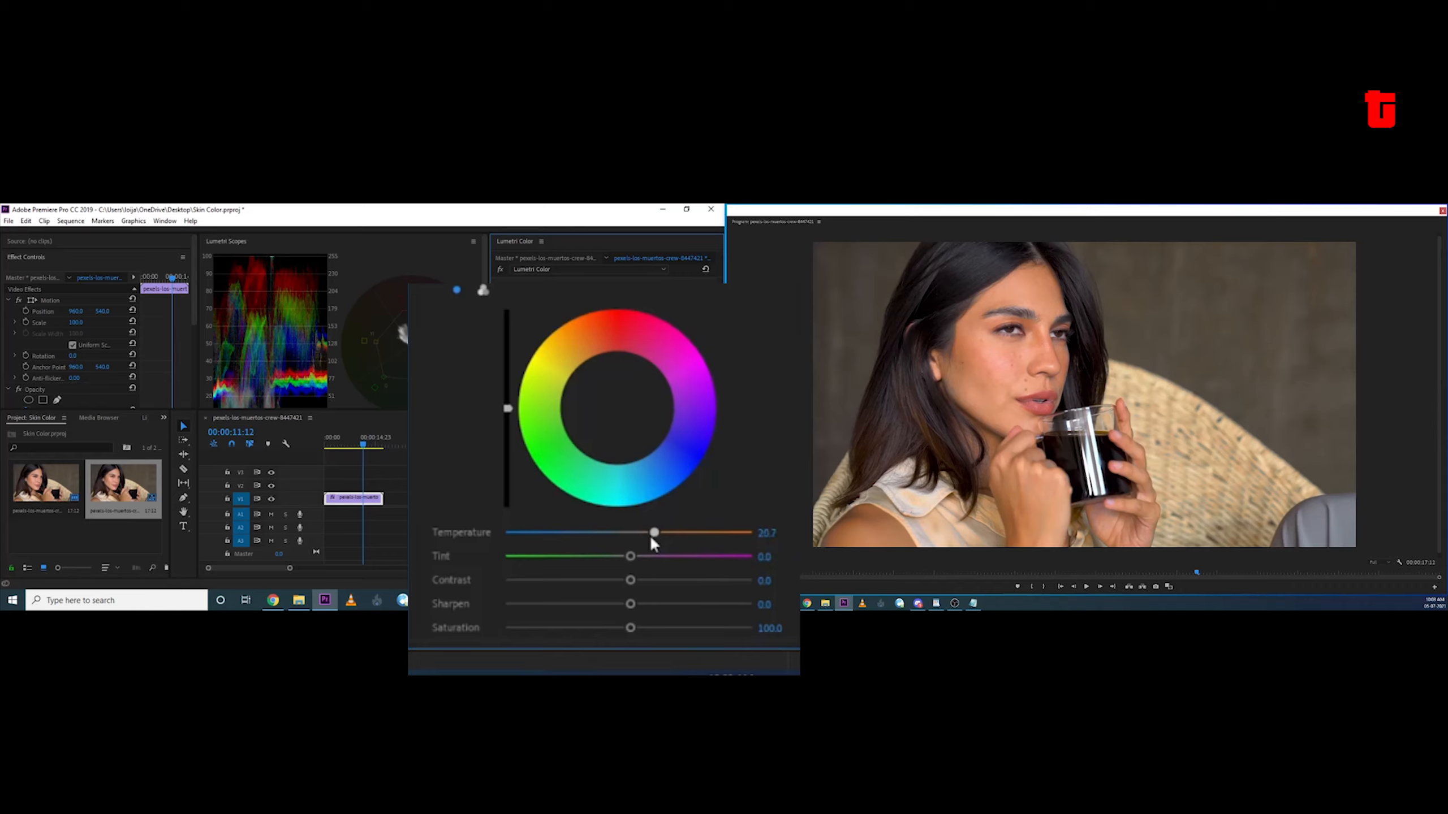
pyautogui.moveTo(654, 533); pyautogui.dragTo(606, 533)
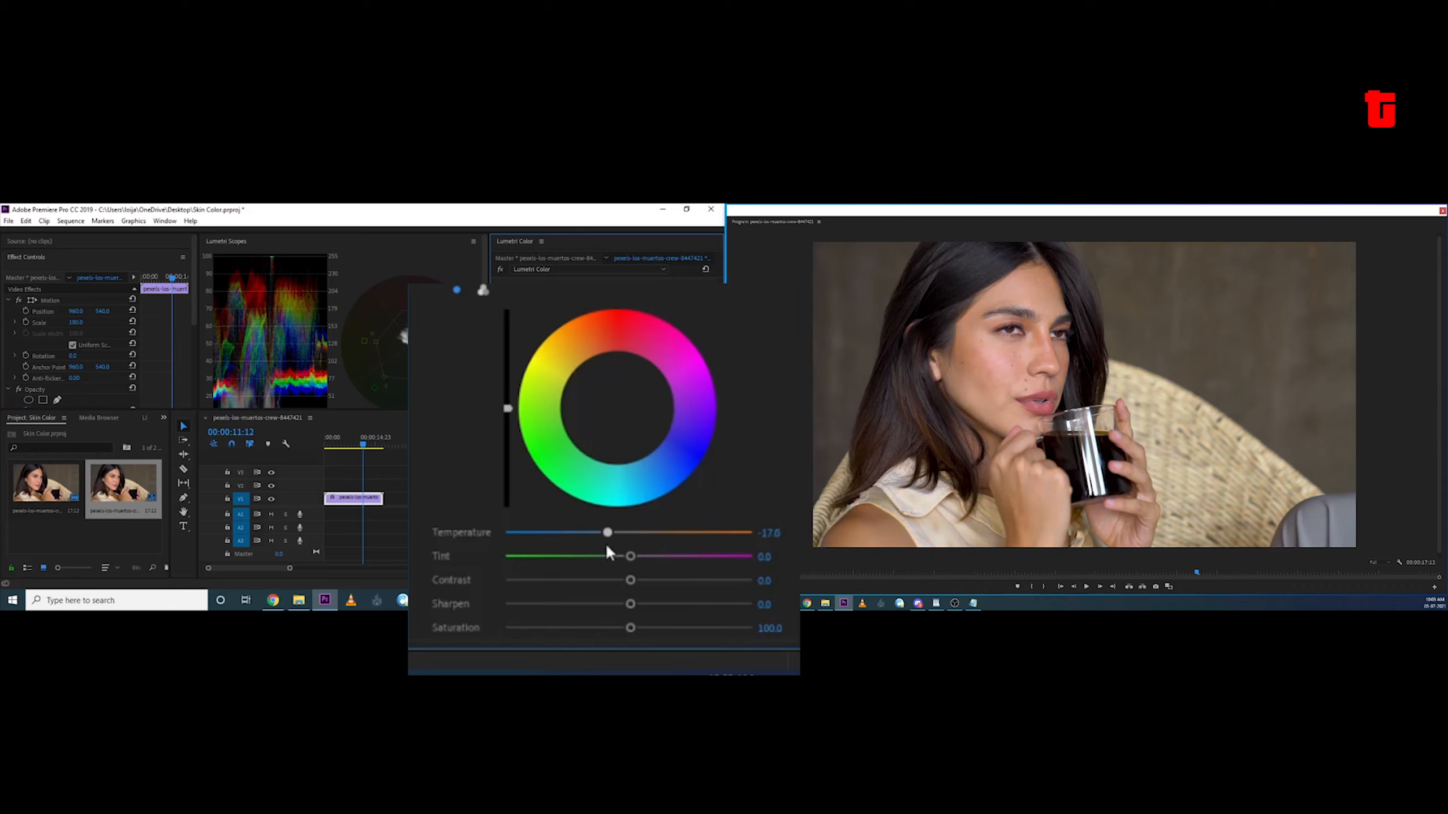
pyautogui.moveTo(606, 532); pyautogui.dragTo(604, 532)
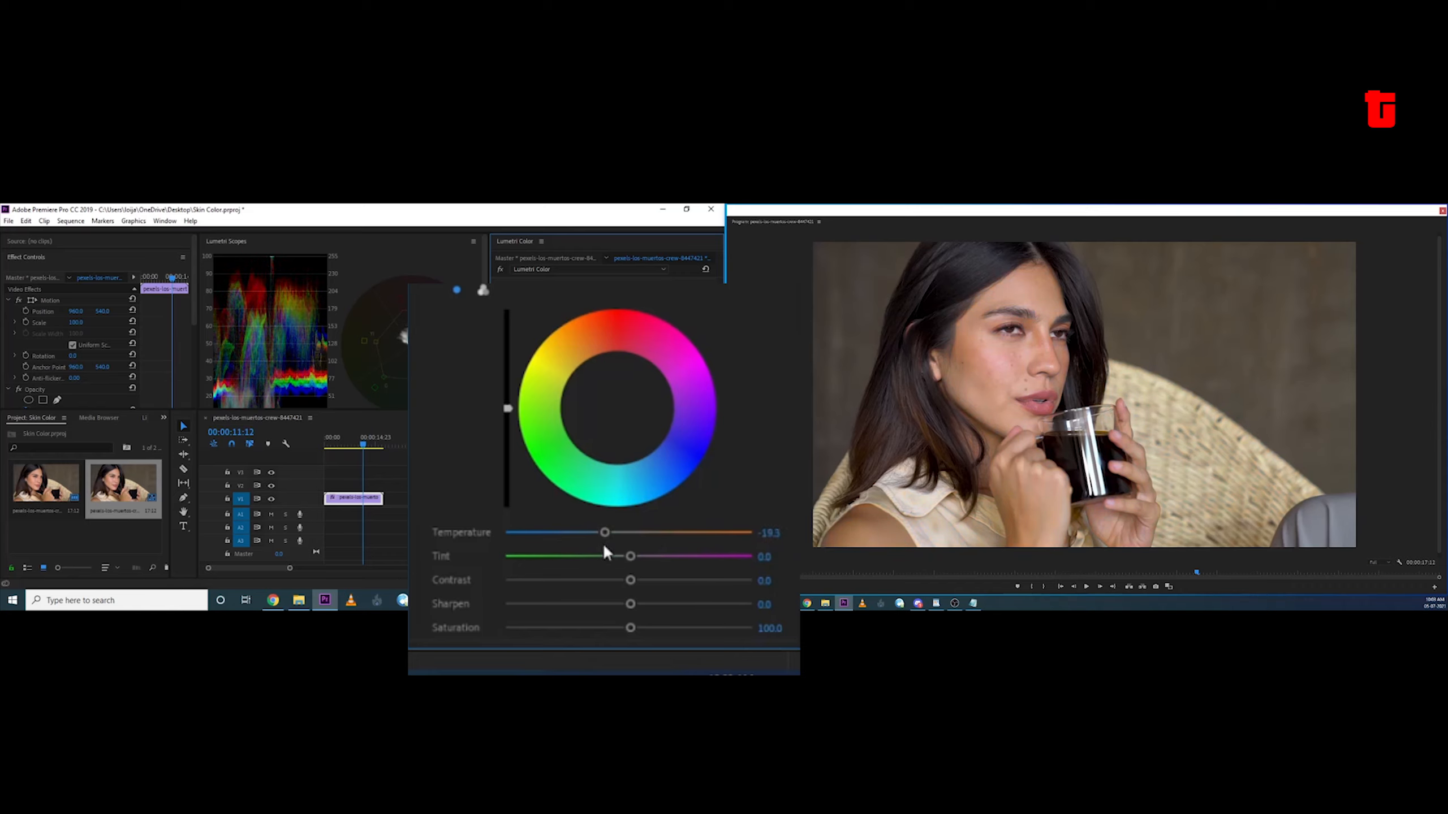
pyautogui.moveTo(630, 556); pyautogui.dragTo(644, 556)
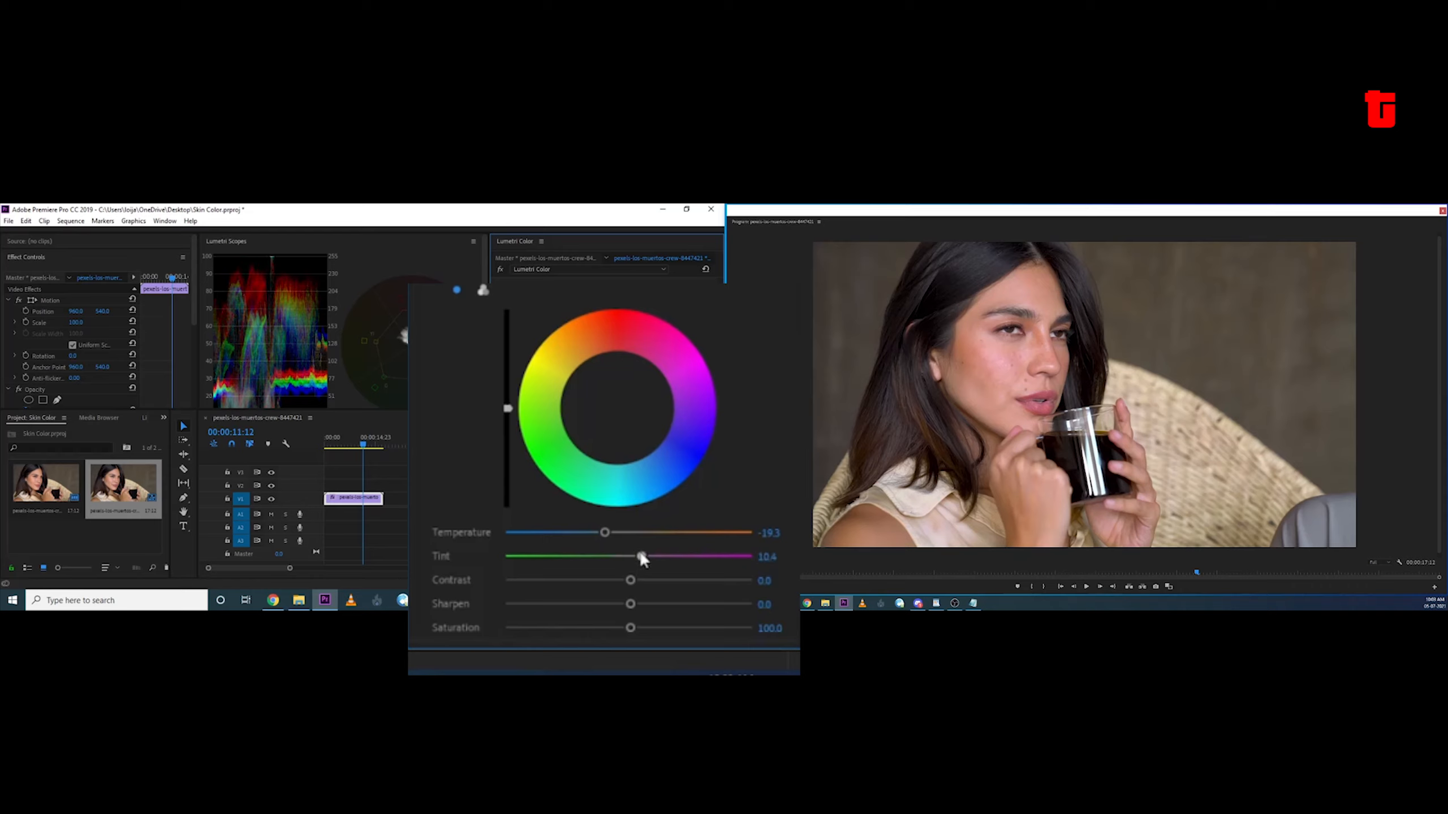
pyautogui.moveTo(498, 402)
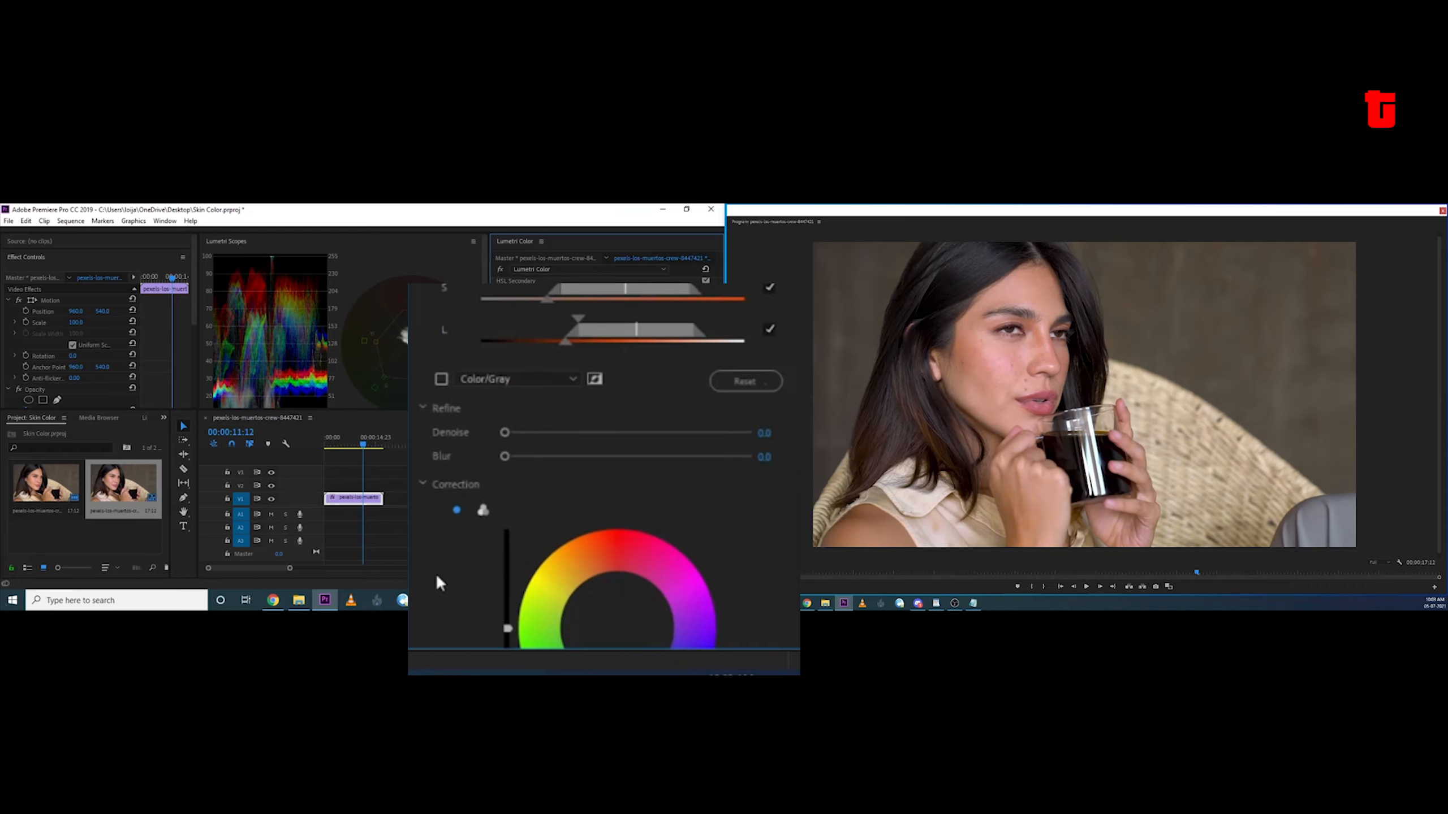
# Turn the Color/Gray matte preview back on under HSL Secondary Key
pyautogui.scroll(-3)
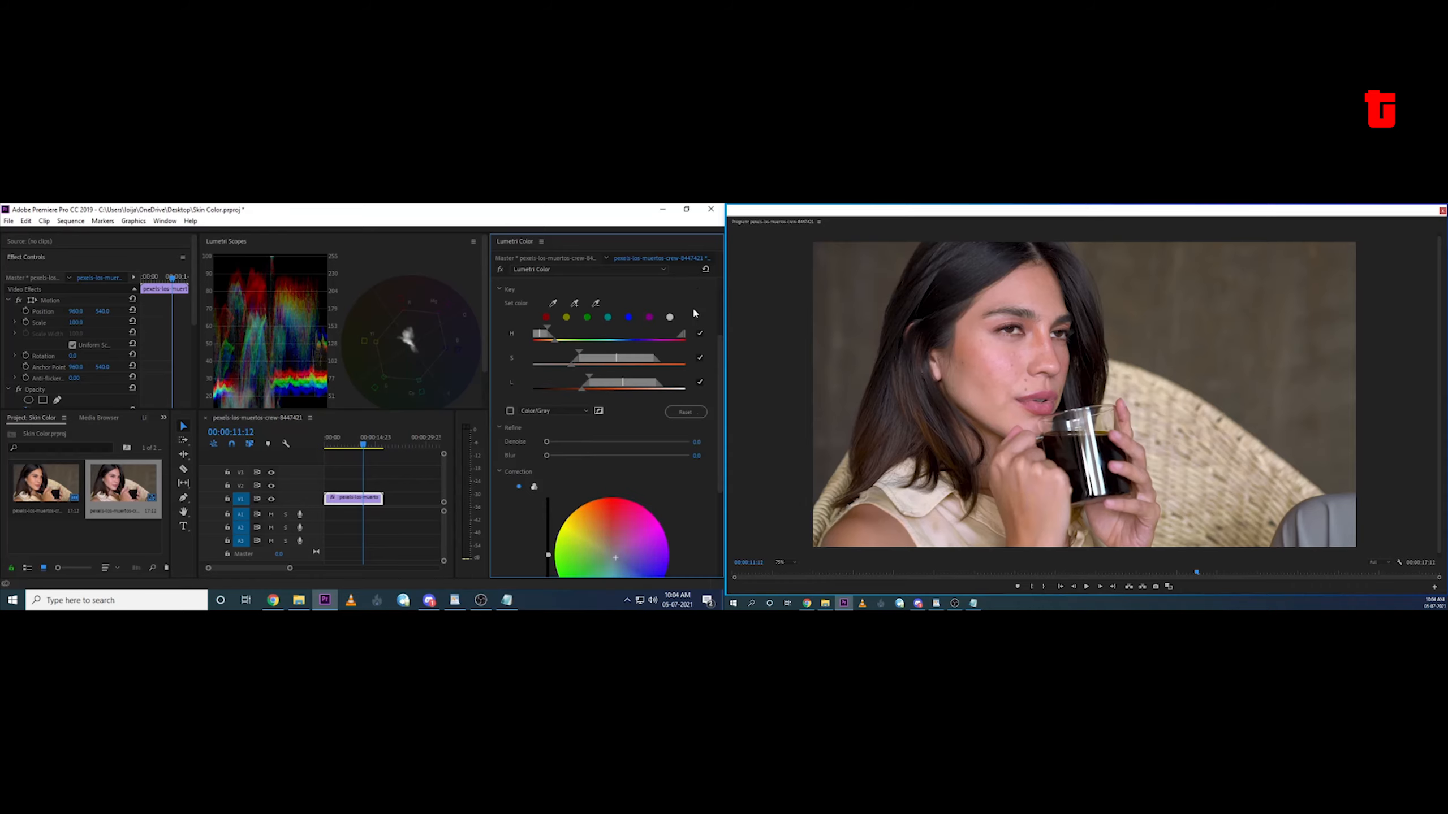
pyautogui.click(706, 302)
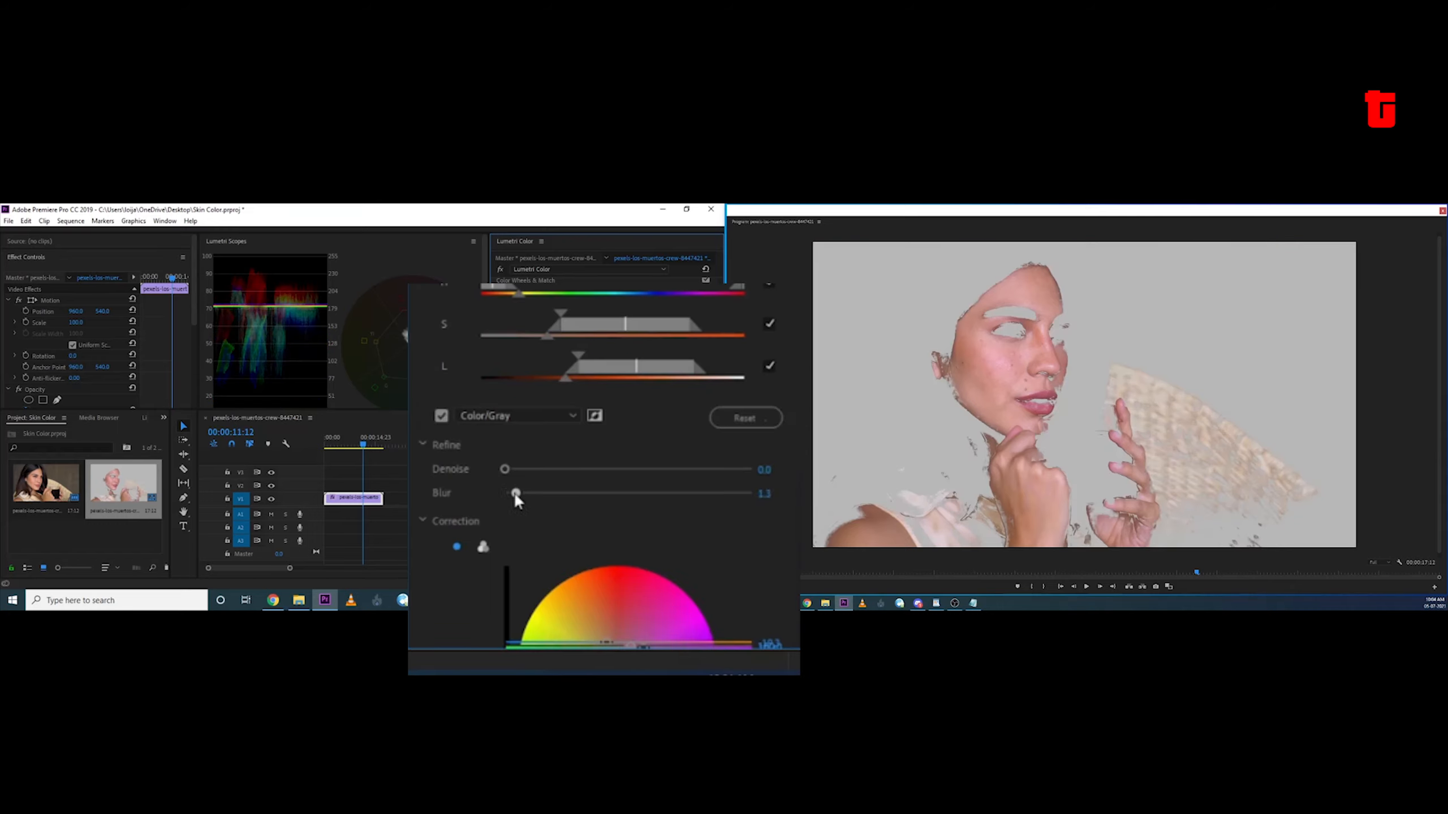
# Raise the key Blur to about 12.8 and restore the full-colour picture
pyautogui.moveTo(515, 493); pyautogui.dragTo(584, 494)
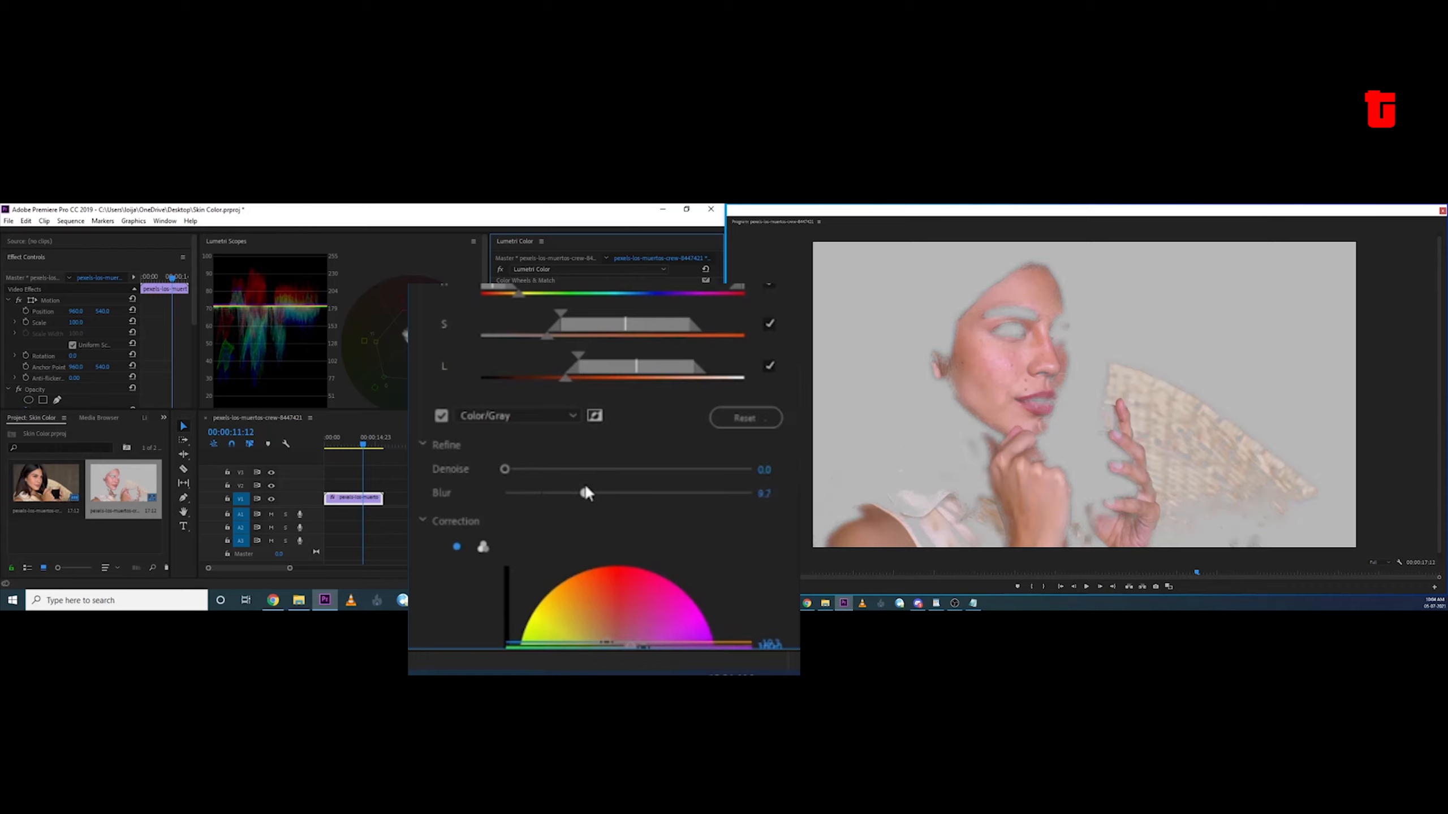
pyautogui.moveTo(586, 493); pyautogui.dragTo(611, 493)
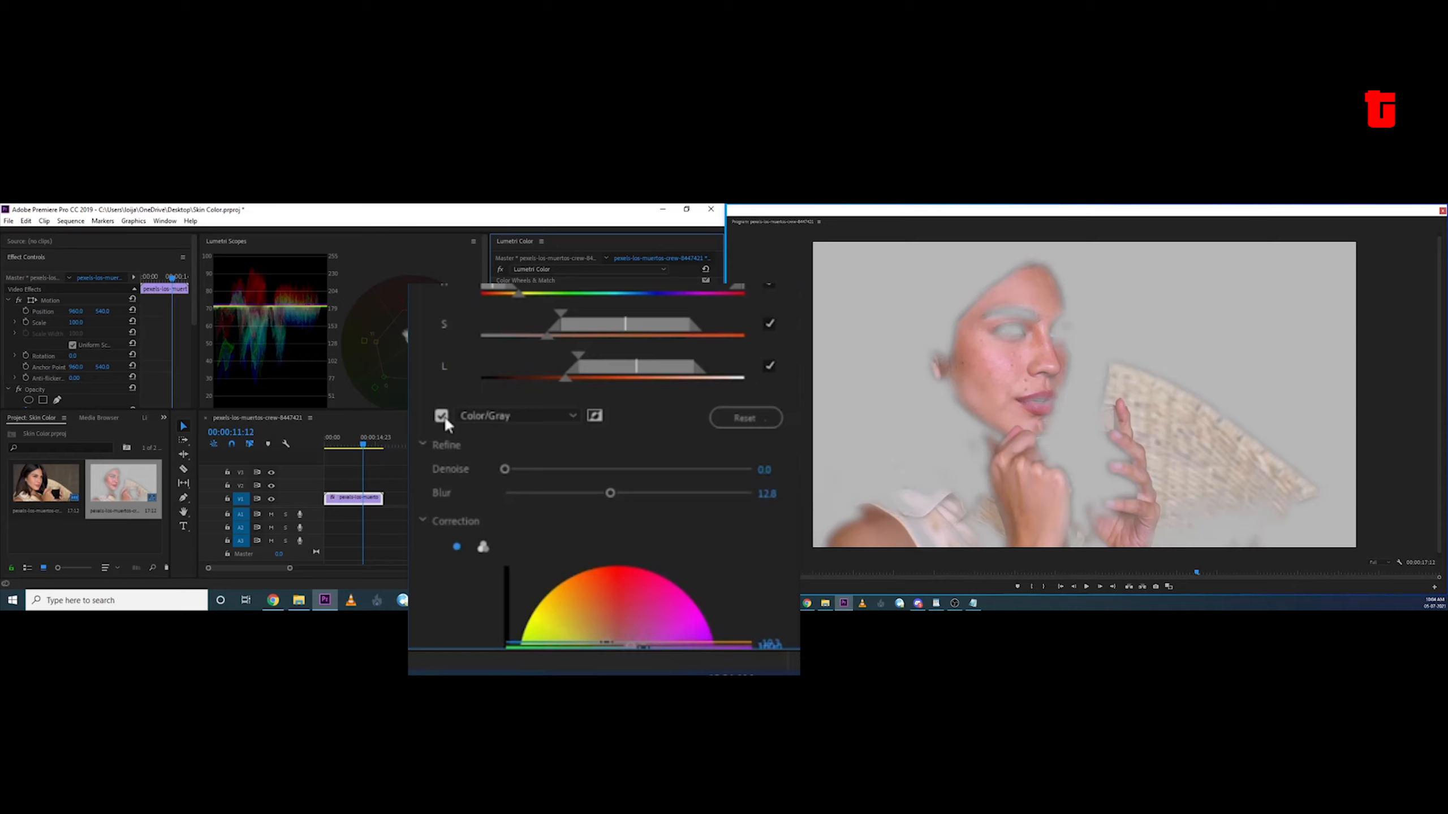
pyautogui.click(441, 416)
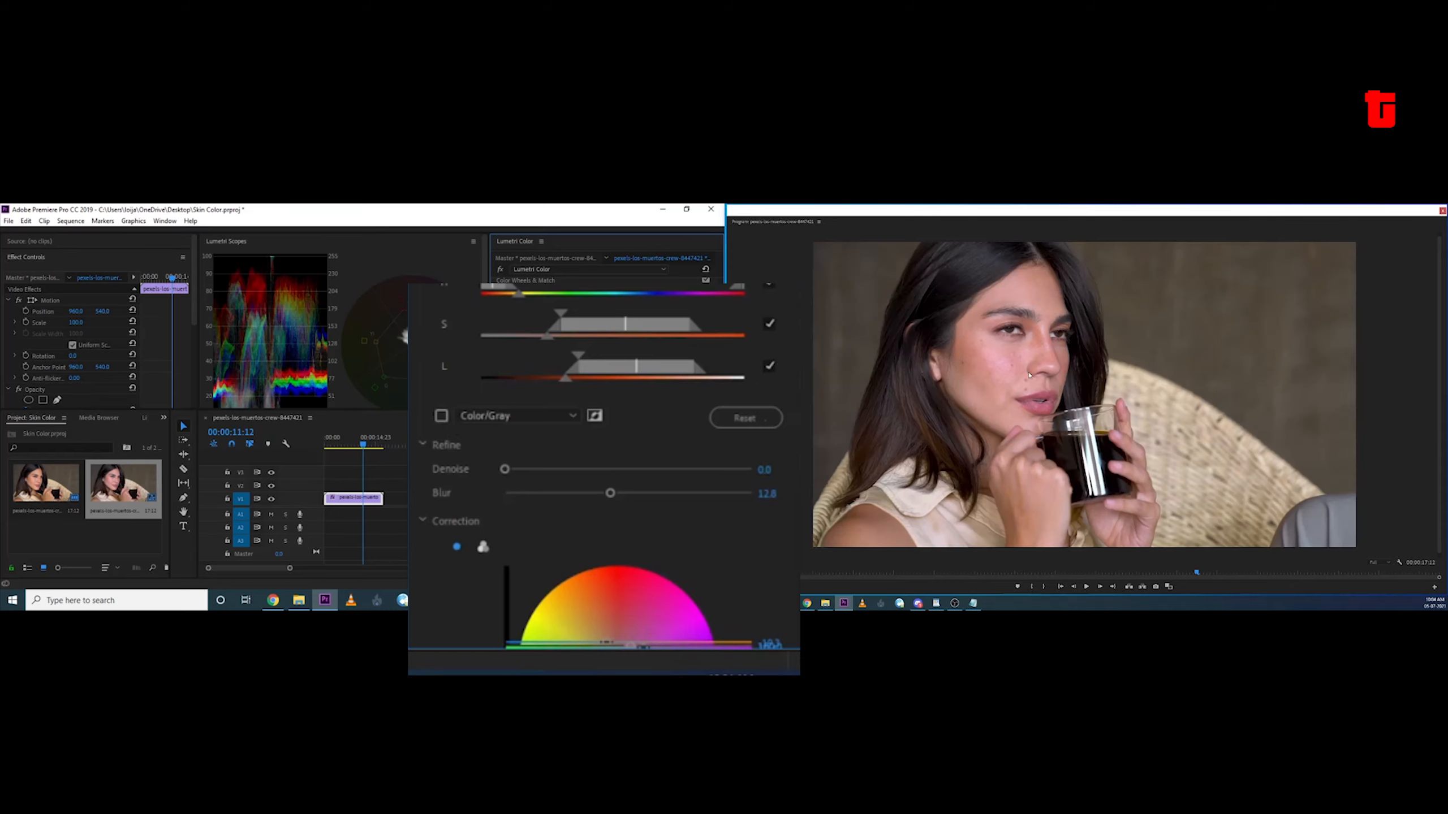
pyautogui.click(344, 446)
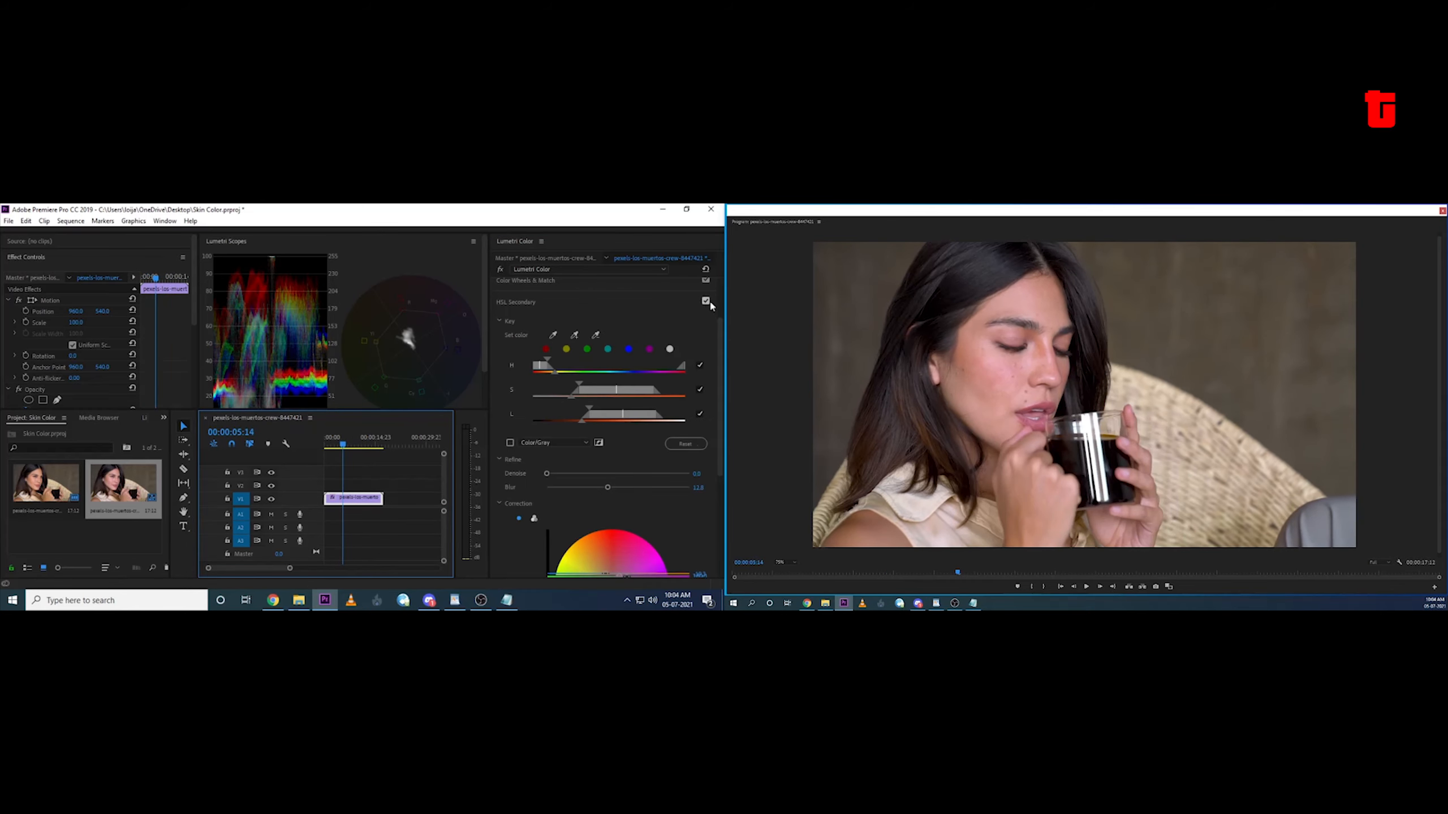
pyautogui.click(705, 301)
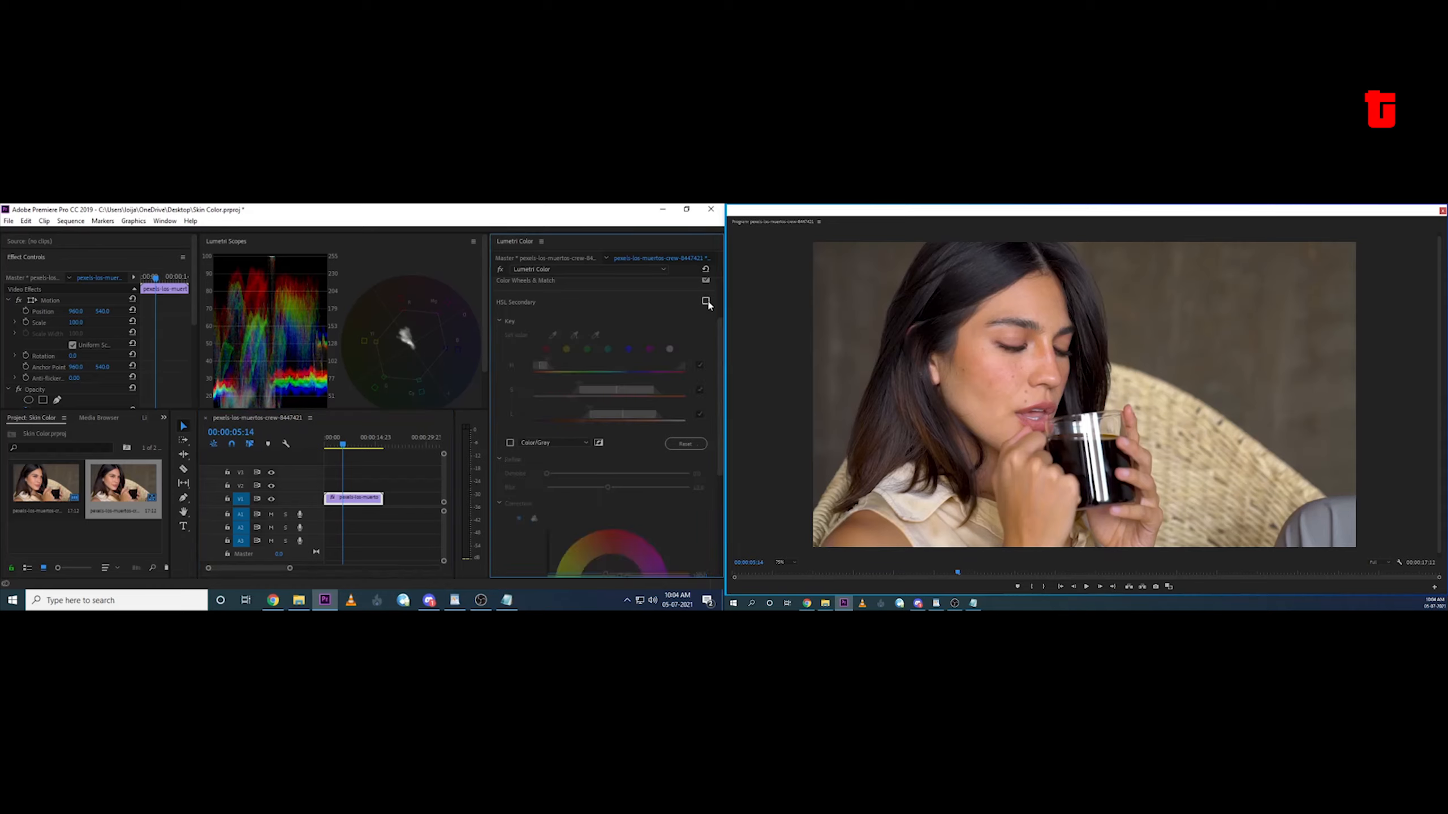
pyautogui.click(706, 301)
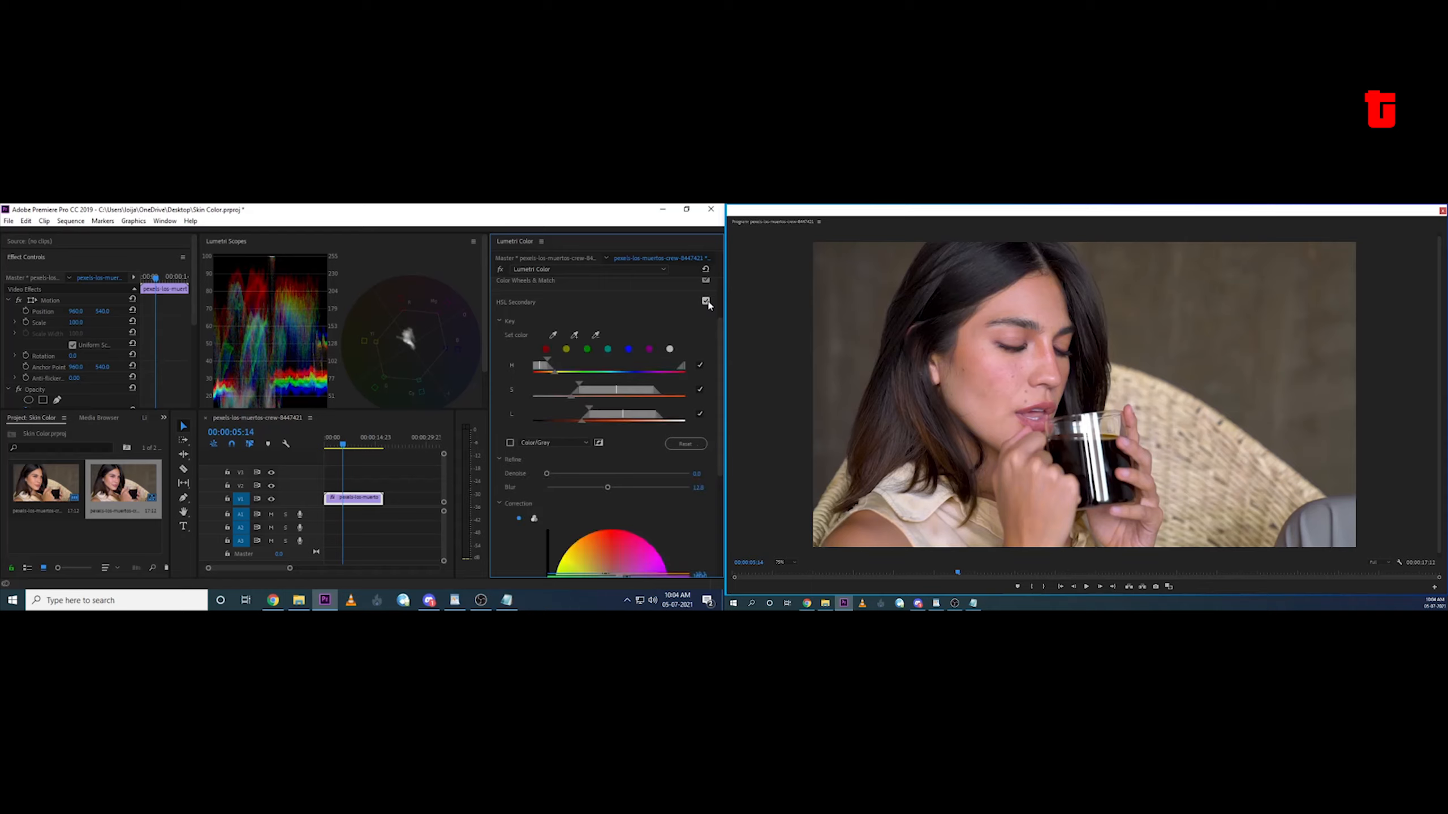
pyautogui.click(705, 301)
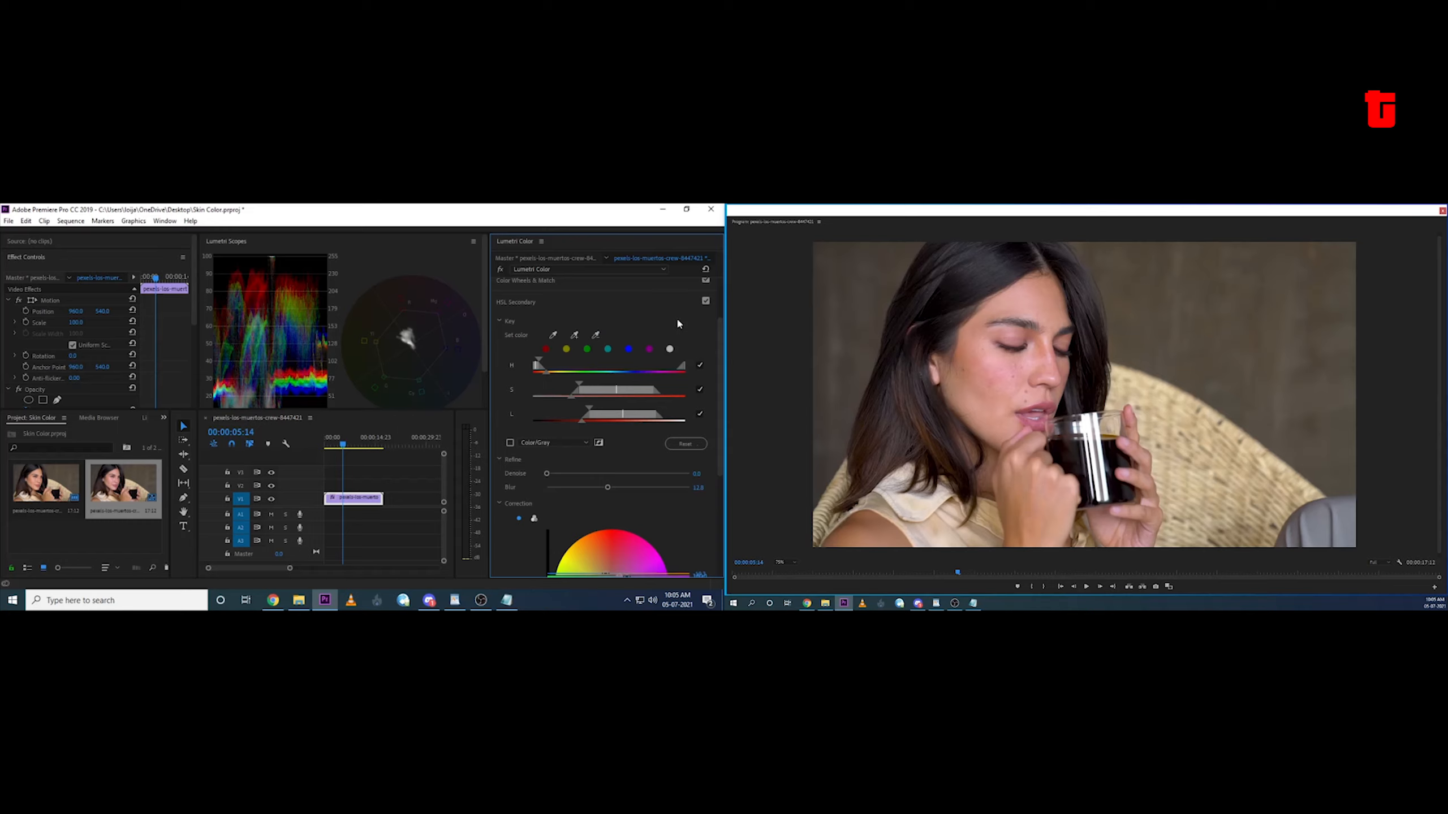
pyautogui.click(706, 300)
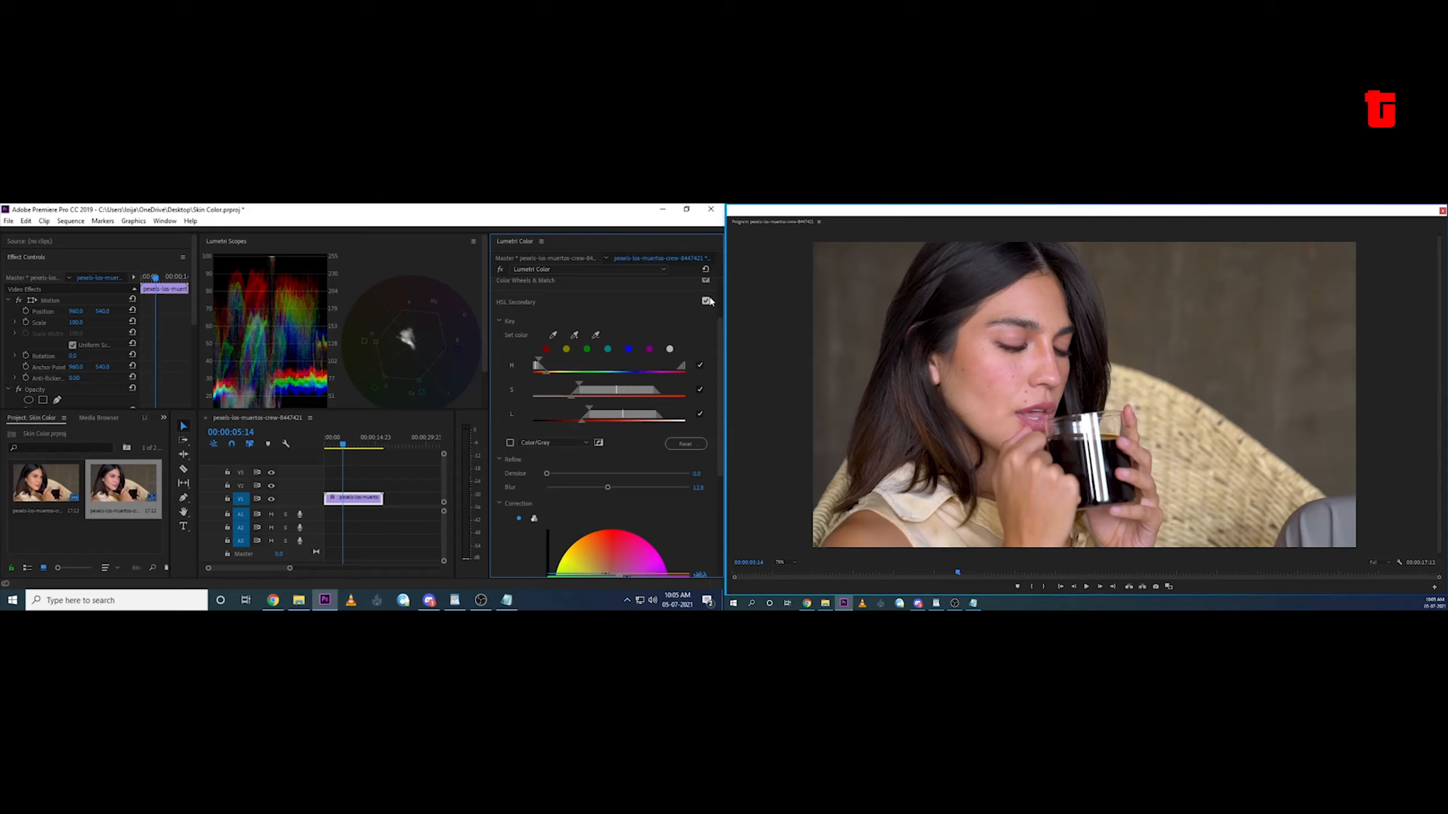